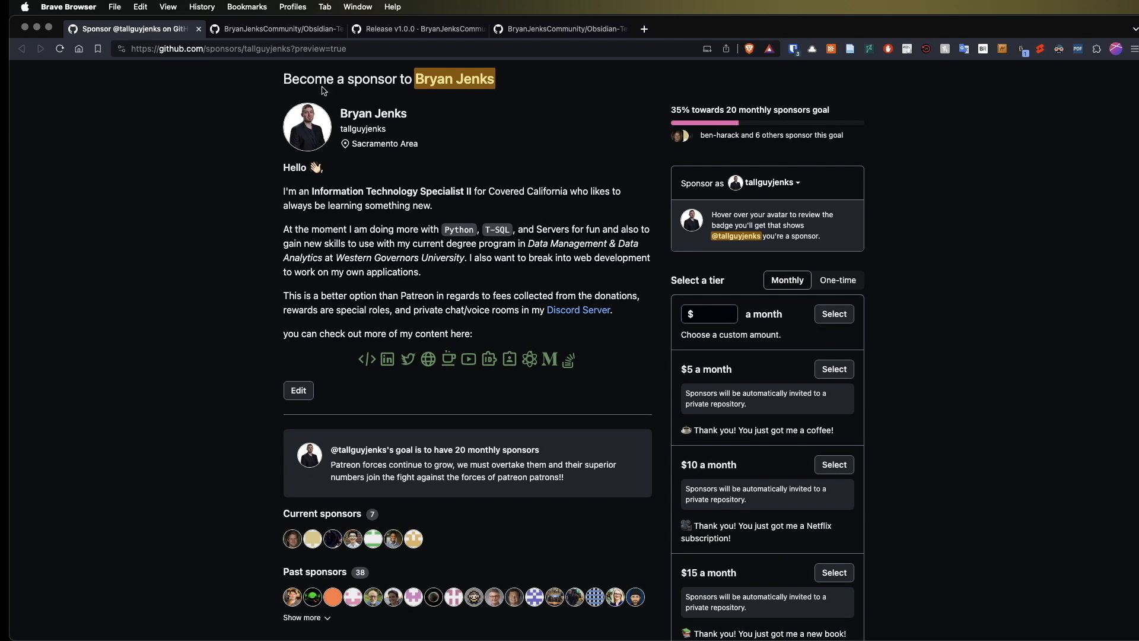
- Review the Obsidian-Template-Vault repo, its v1.0.0 release and README, then view the welcome discussion
left_click(273, 28)
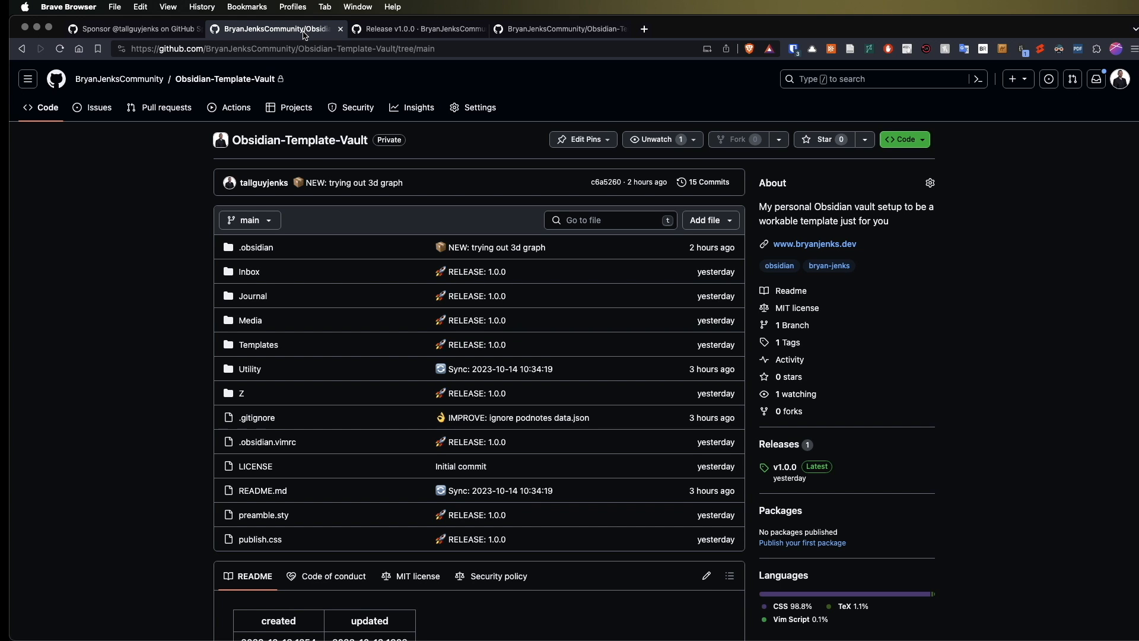
left_click(414, 29)
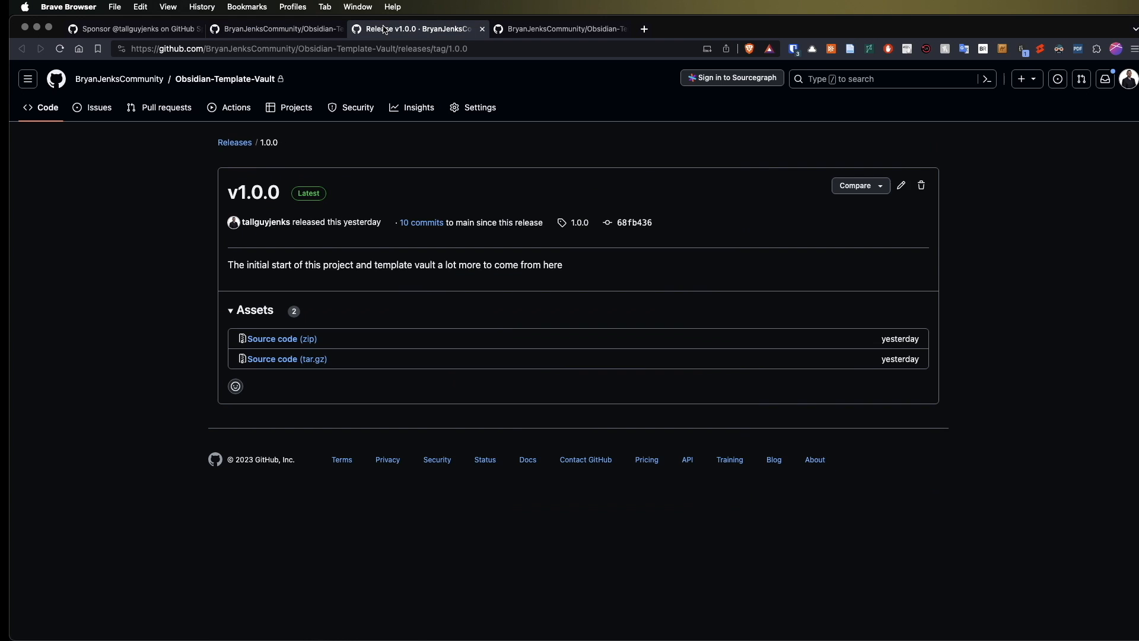
left_click(559, 29)
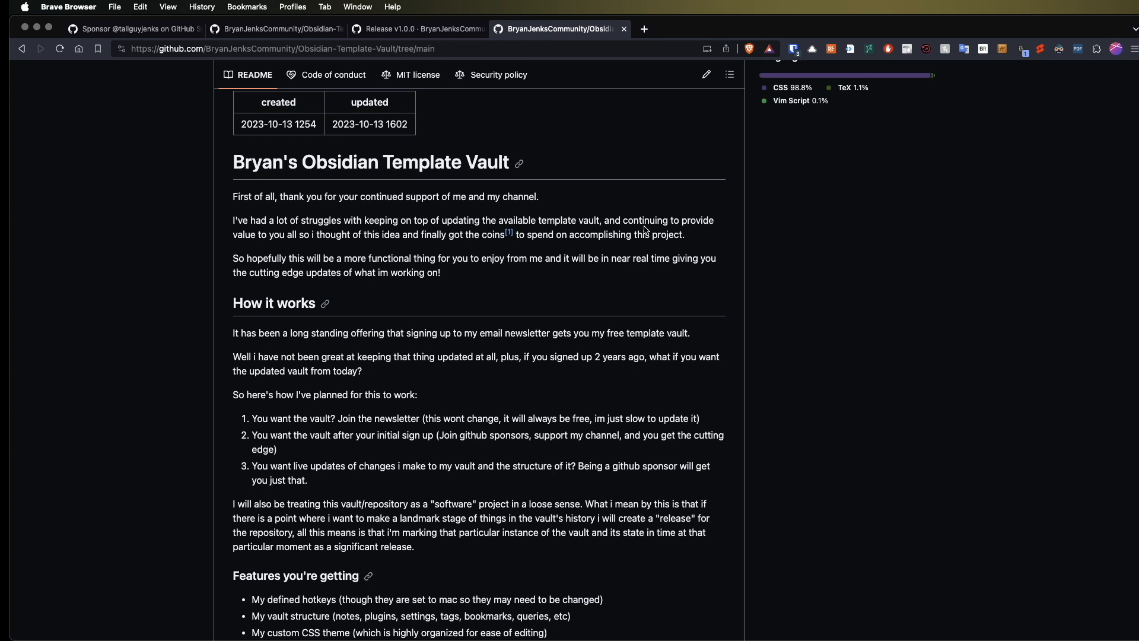
mouse_move(633, 229)
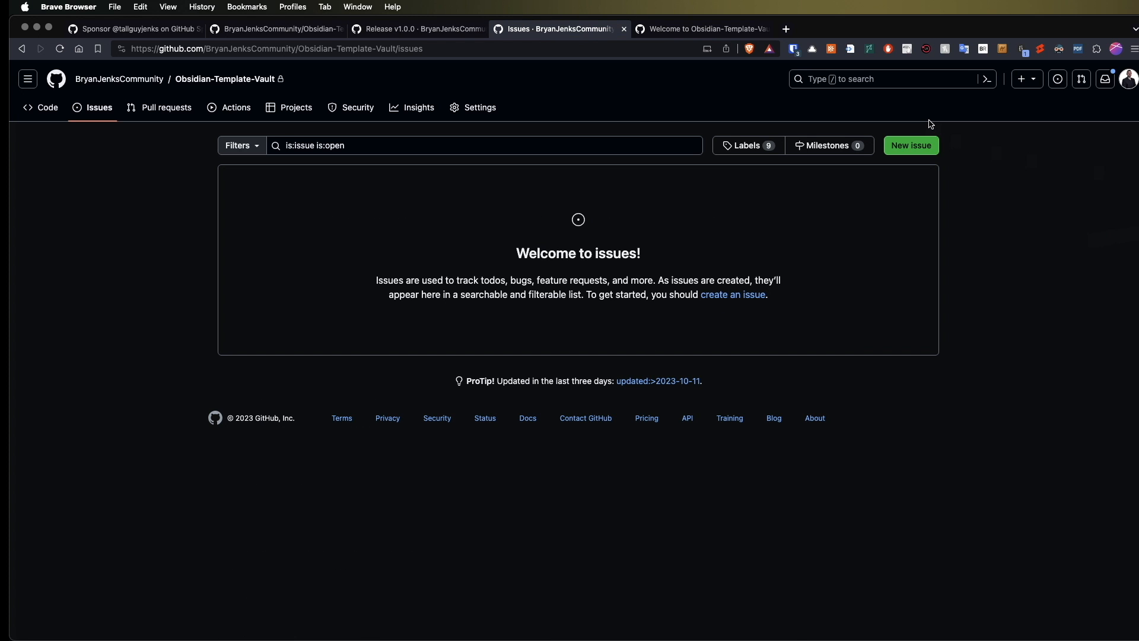
left_click(700, 29)
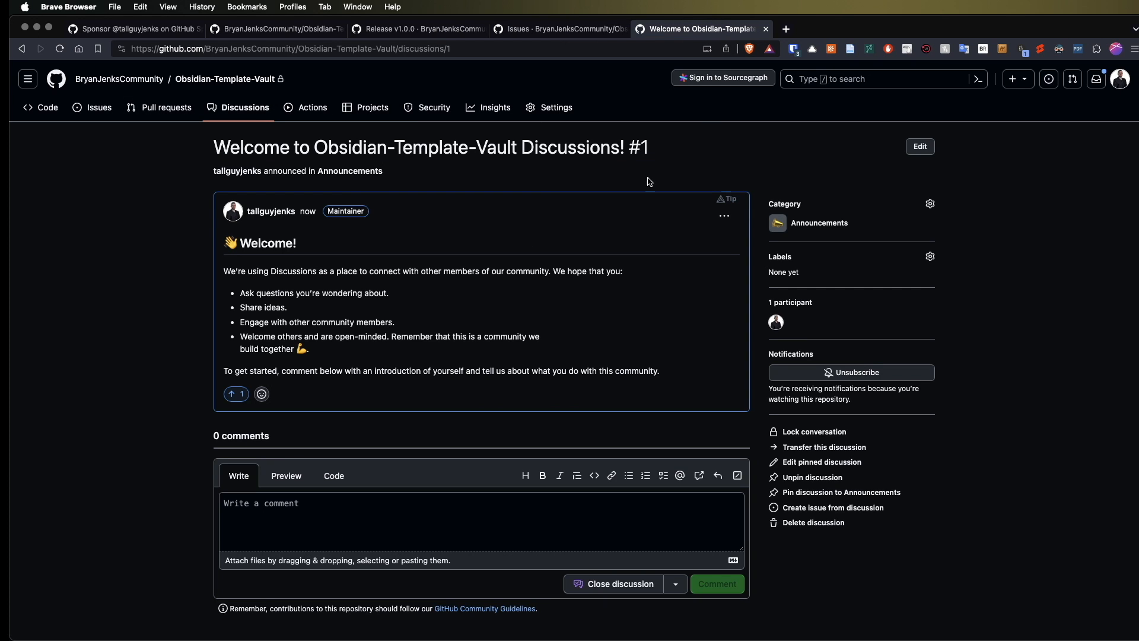
mouse_move(681, 160)
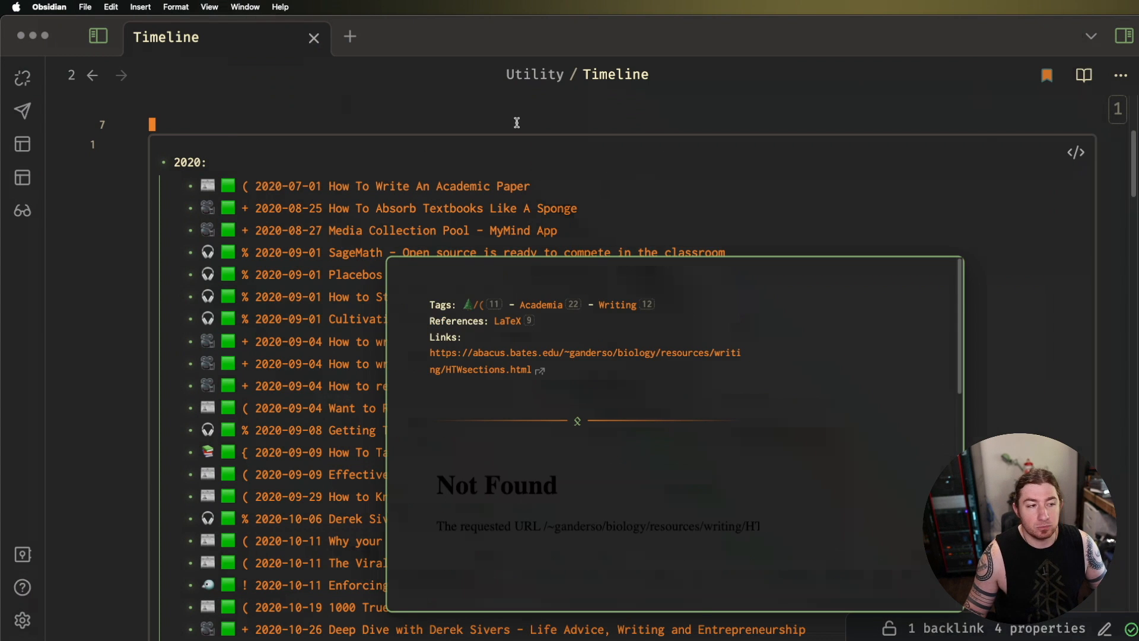
mouse_move(245, 154)
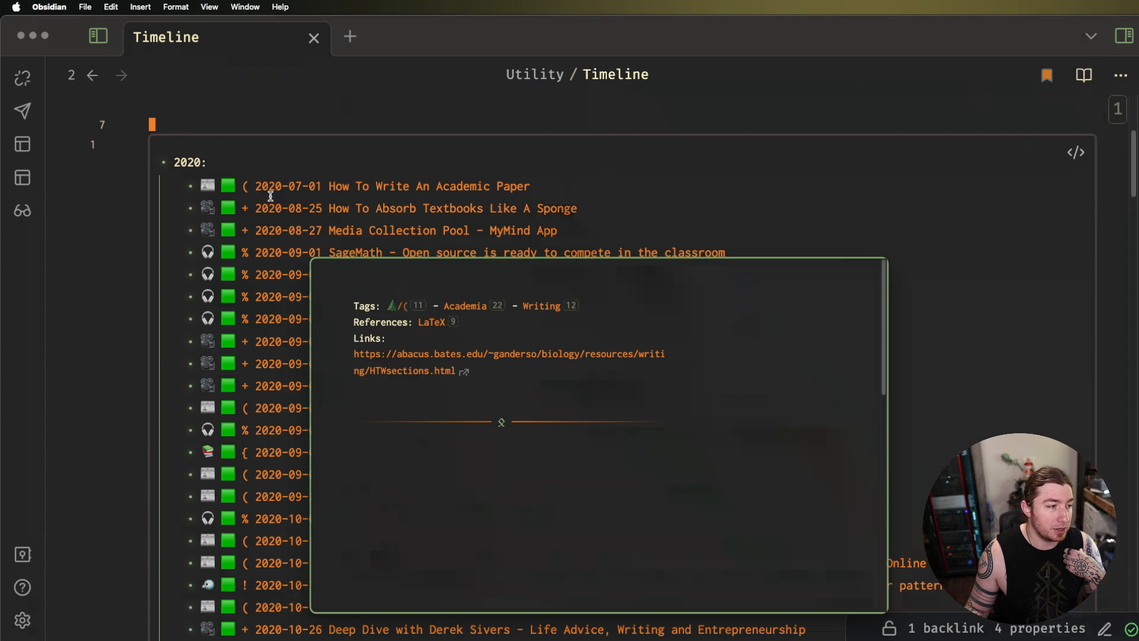
mouse_move(269, 194)
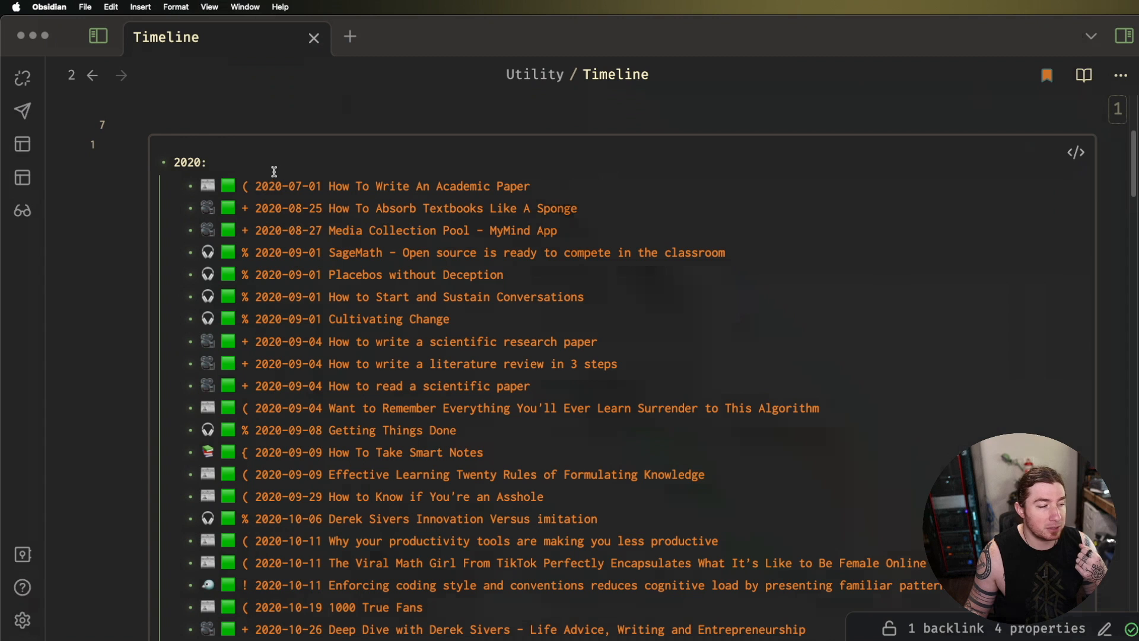
left_click(228, 163)
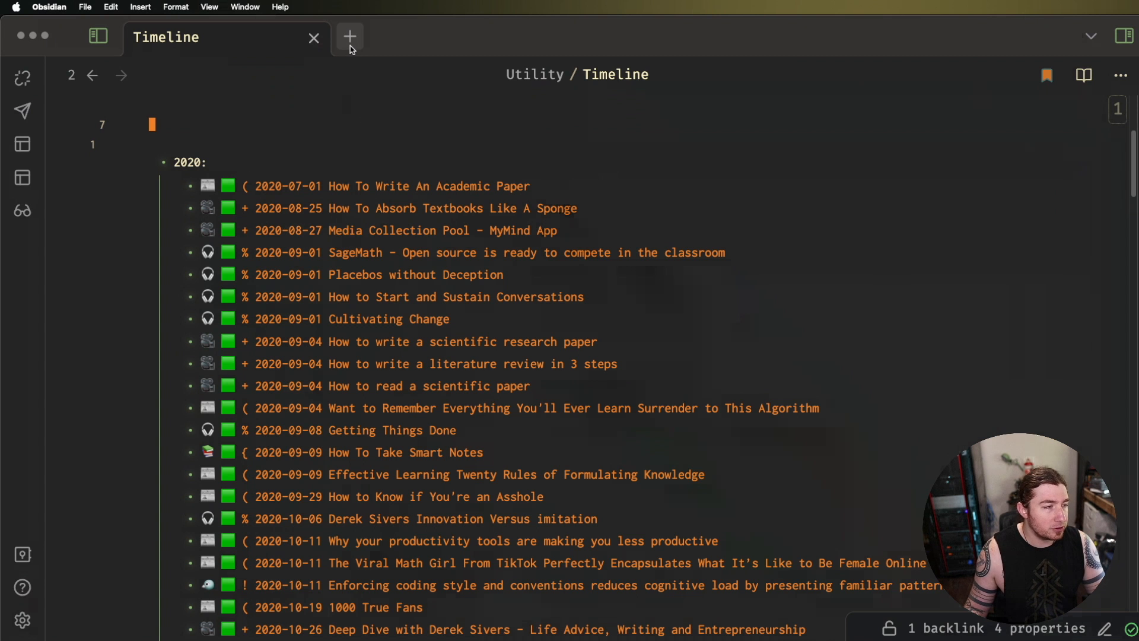
- Find and open the Tag Taxonomy note via the quick switcher and scroll through it
type("t")
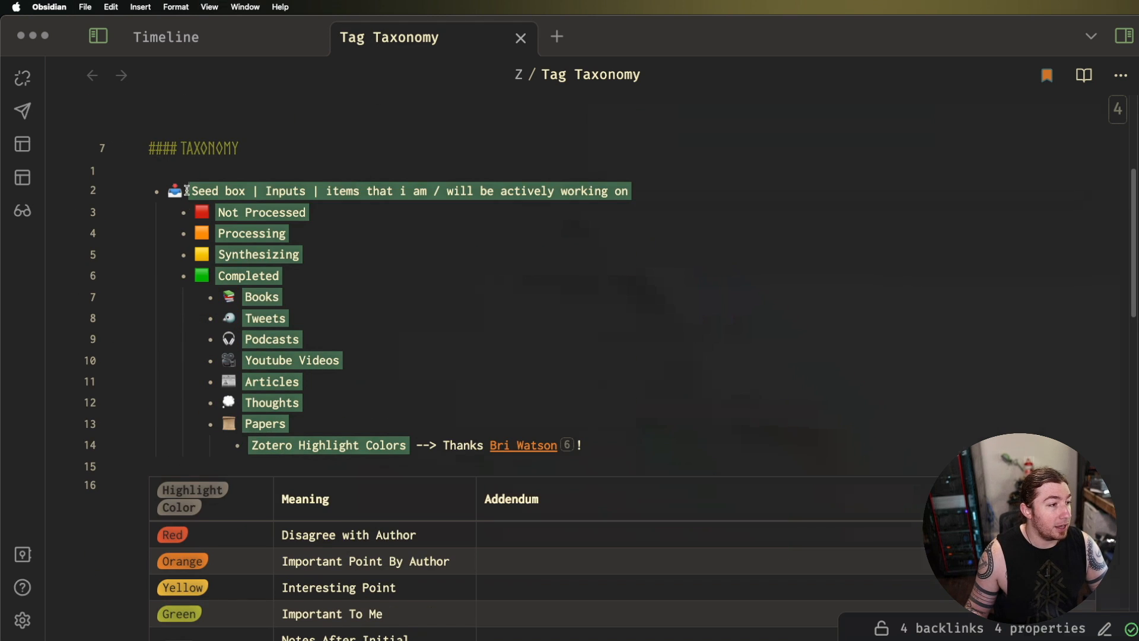
scroll("down", 3)
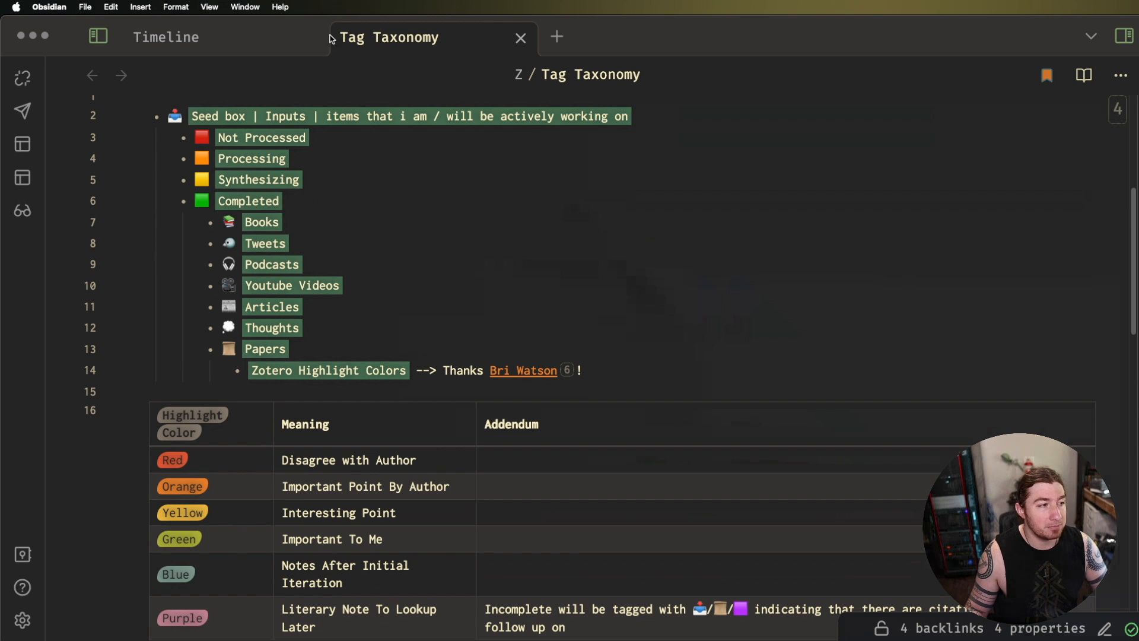
mouse_move(261, 40)
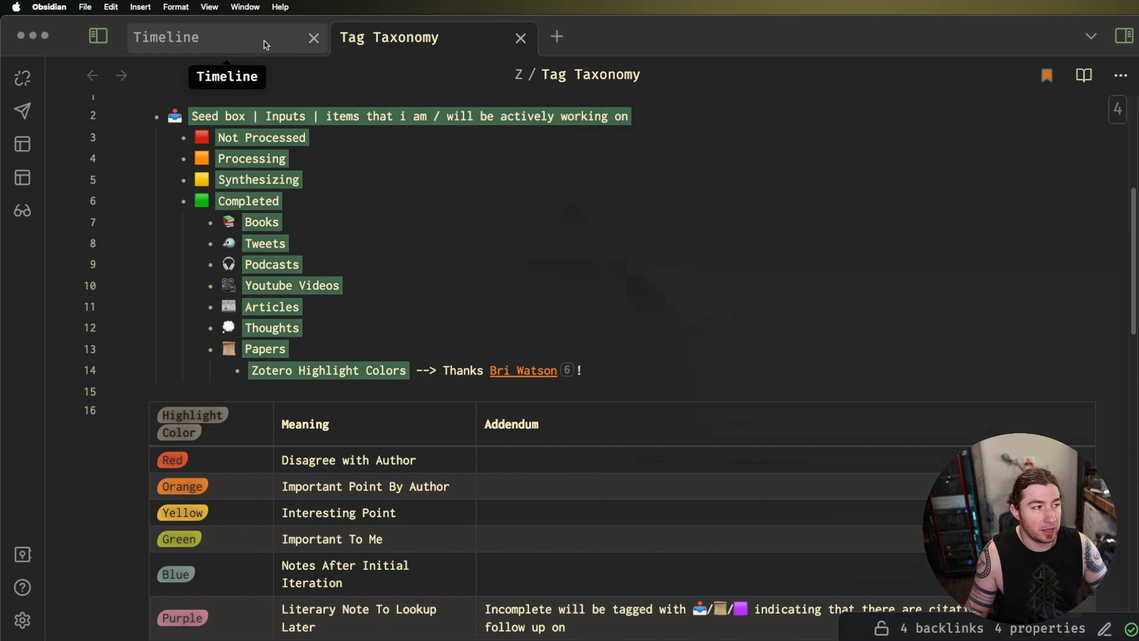
- Switch back to the Timeline note to reach the academic-paper link
left_click(167, 37)
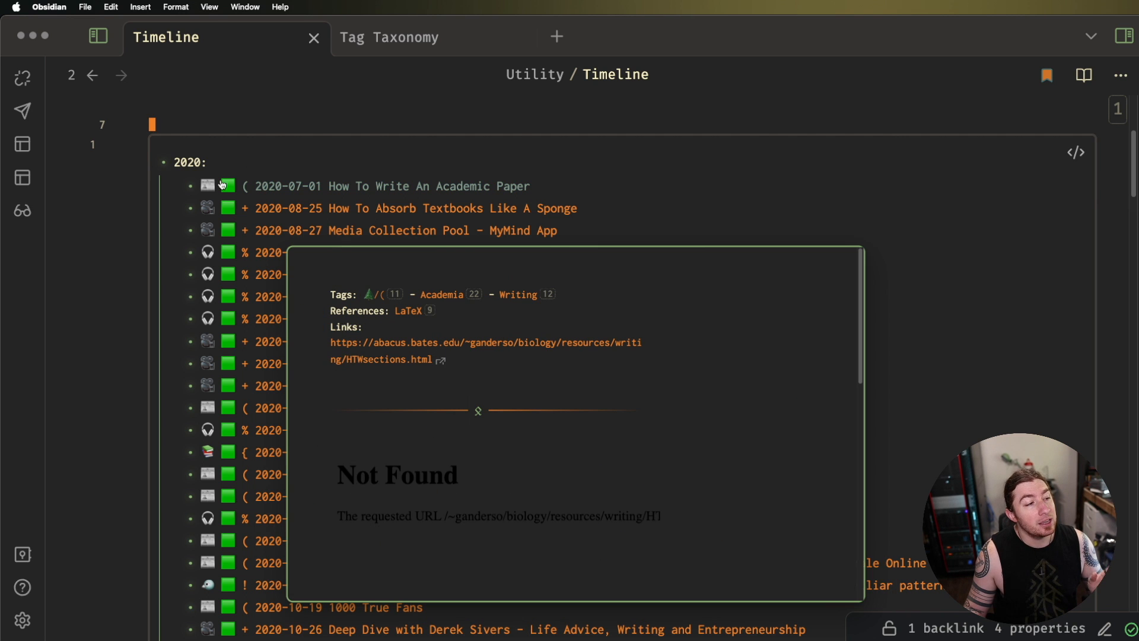
mouse_move(304, 186)
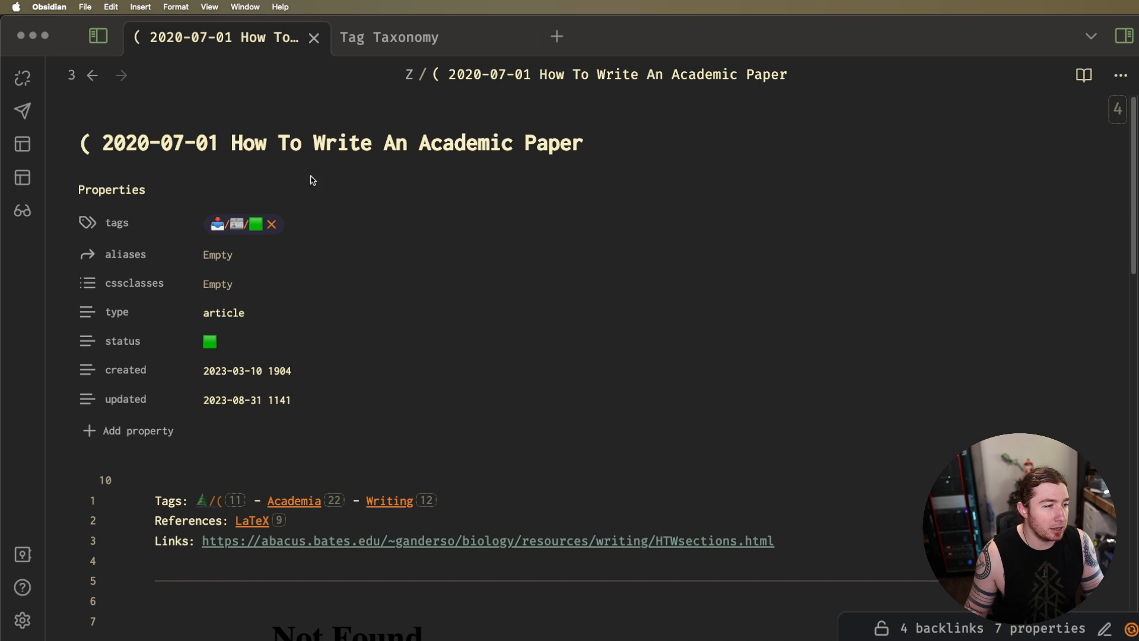
left_click(218, 224)
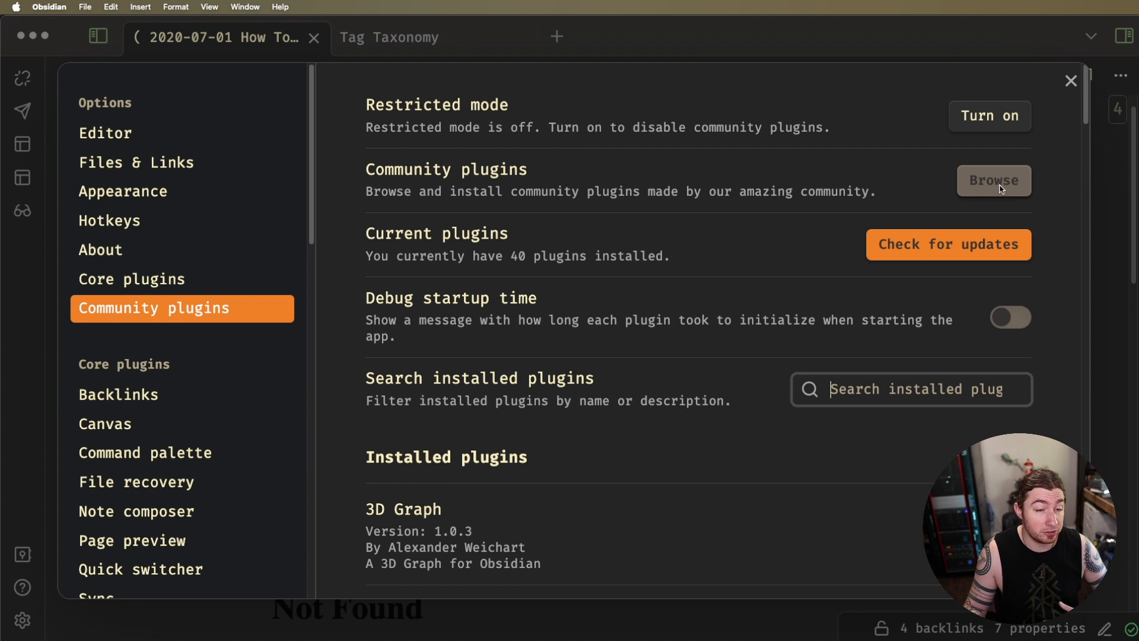
- Browse the community plugin catalogue and search for 'supercha'
left_click(993, 181)
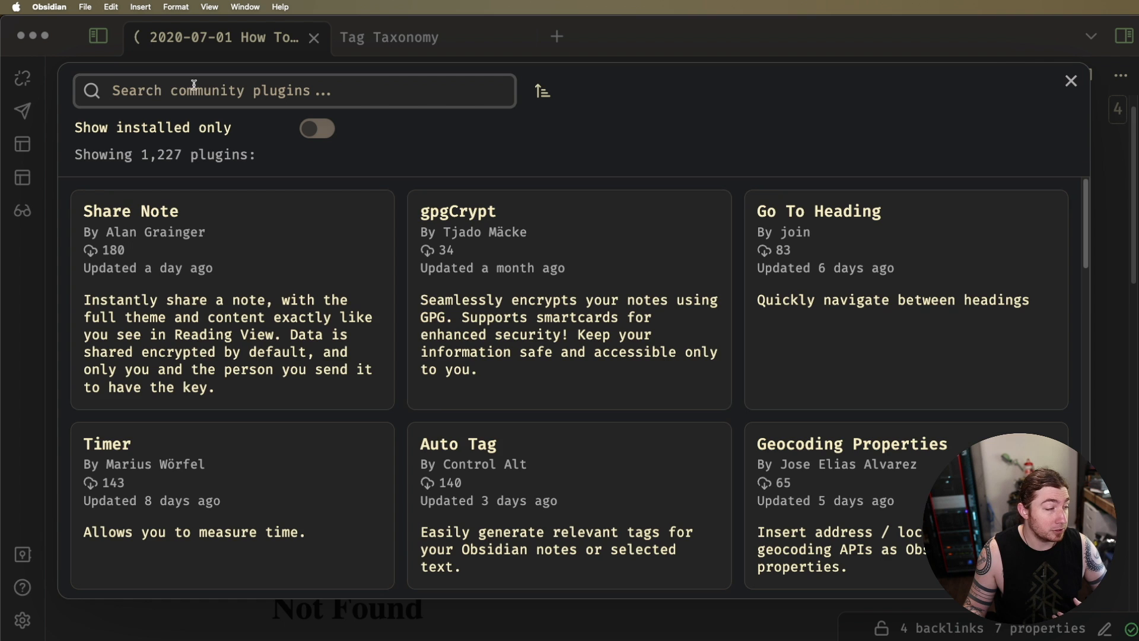
type("supercha")
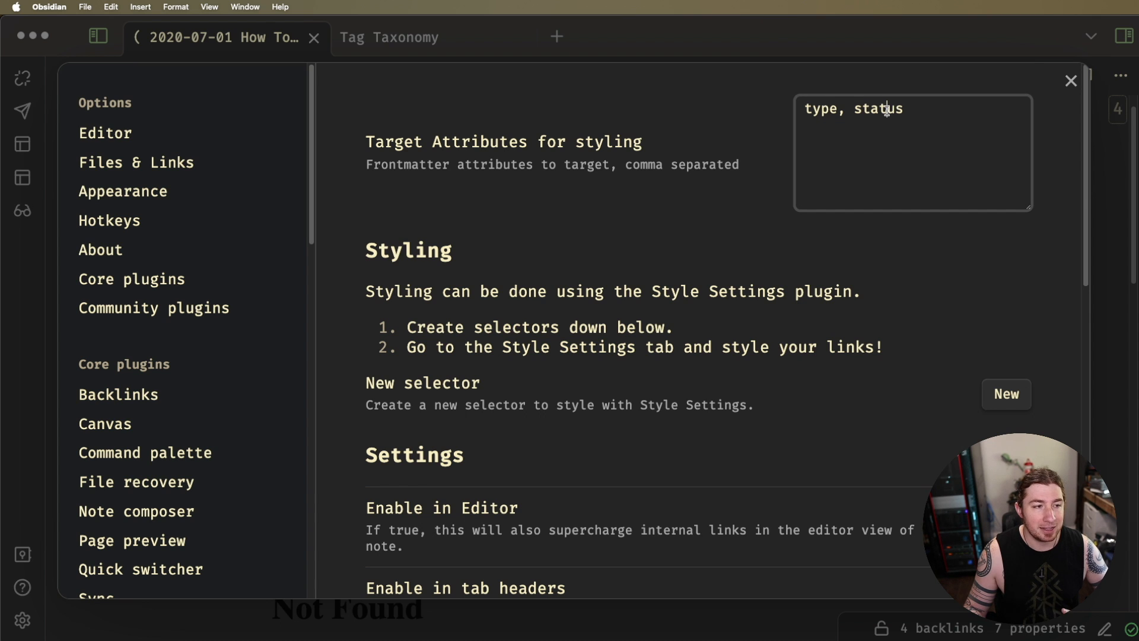
mouse_move(578, 178)
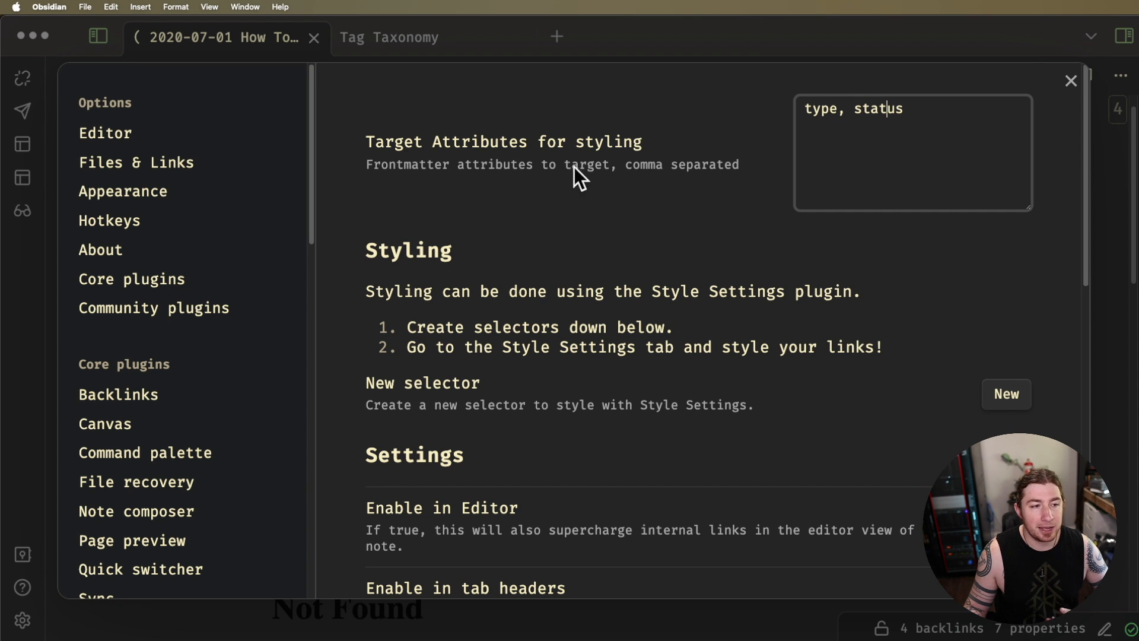
- Scroll through the Supercharged Links Target Attributes, Styling and Advanced options
scroll("down", 3)
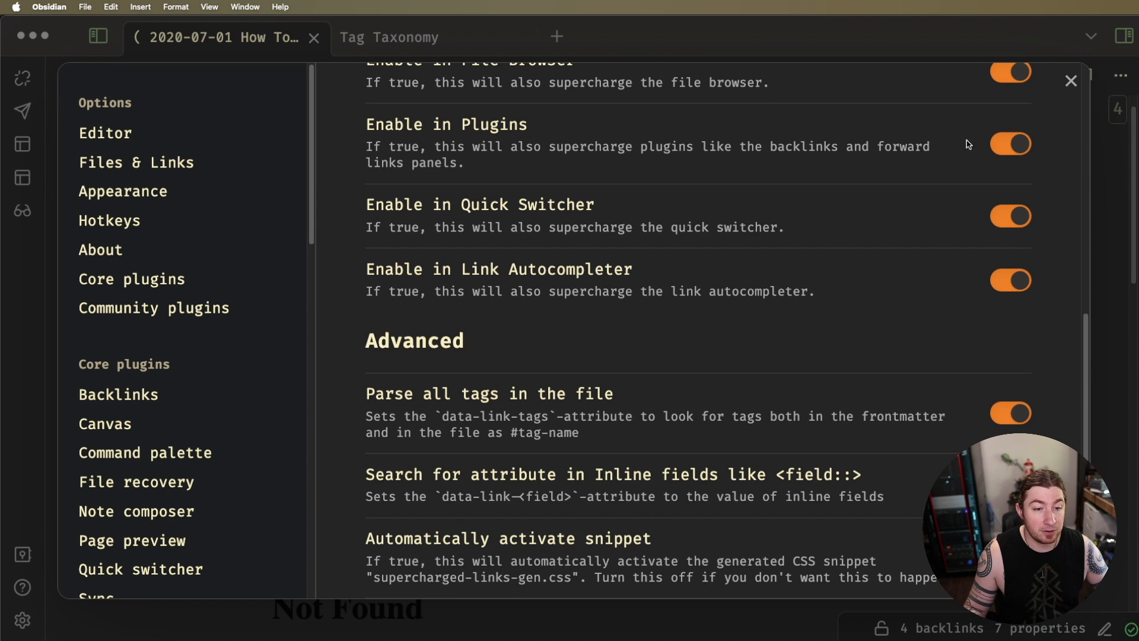
scroll("down", 3)
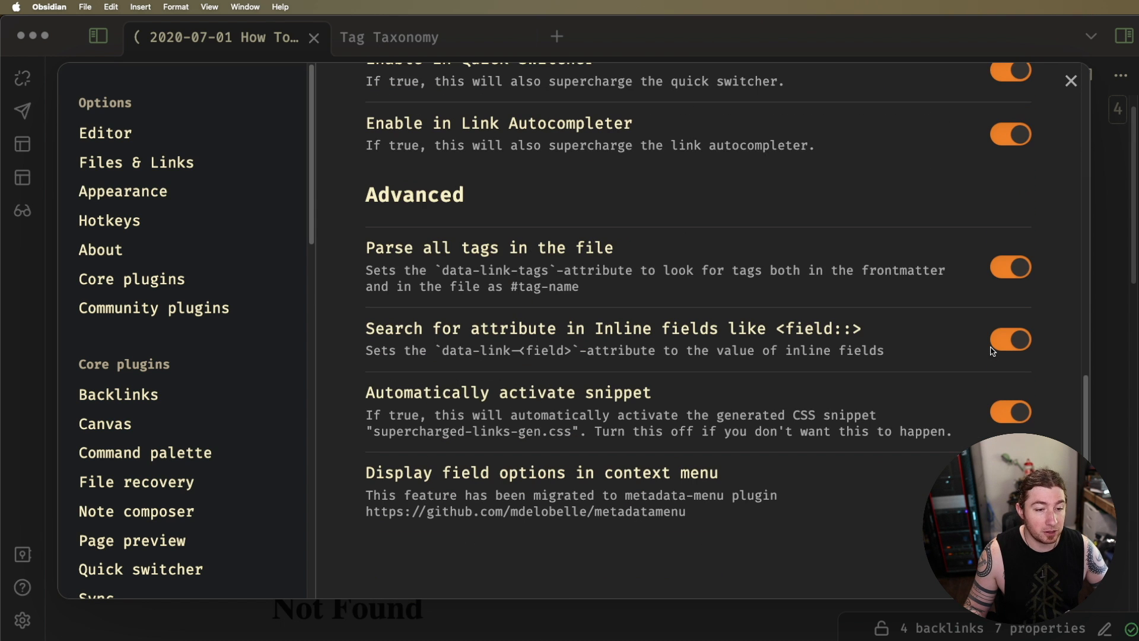
mouse_move(491, 278)
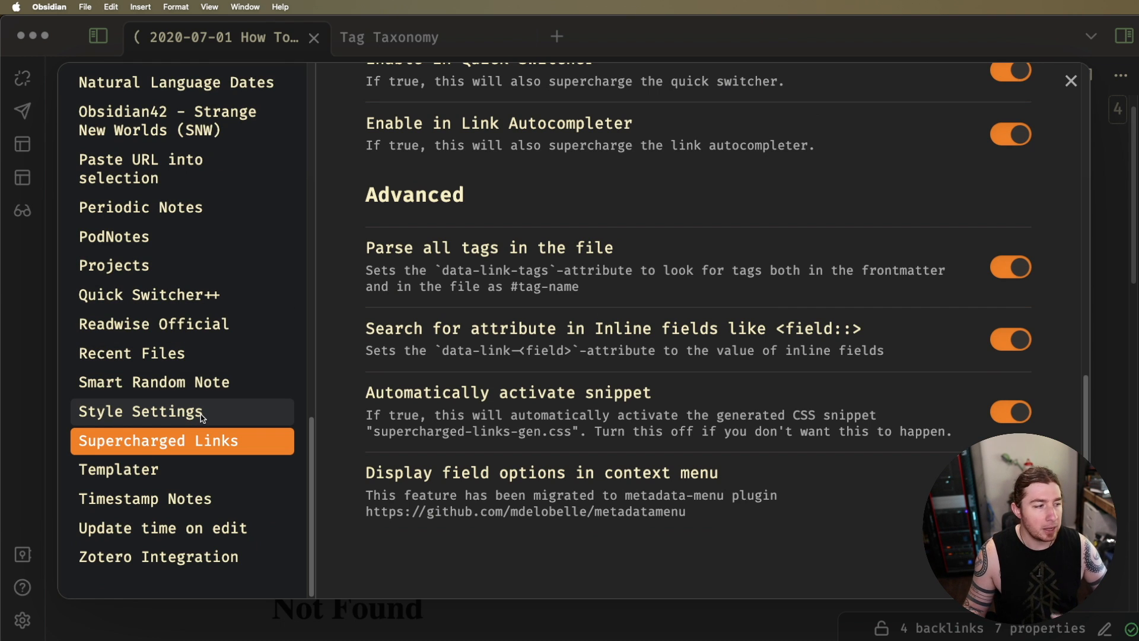
- View the Style Settings page with CodeMirror Options, Zotero Integration and Pane Relief sections
left_click(140, 411)
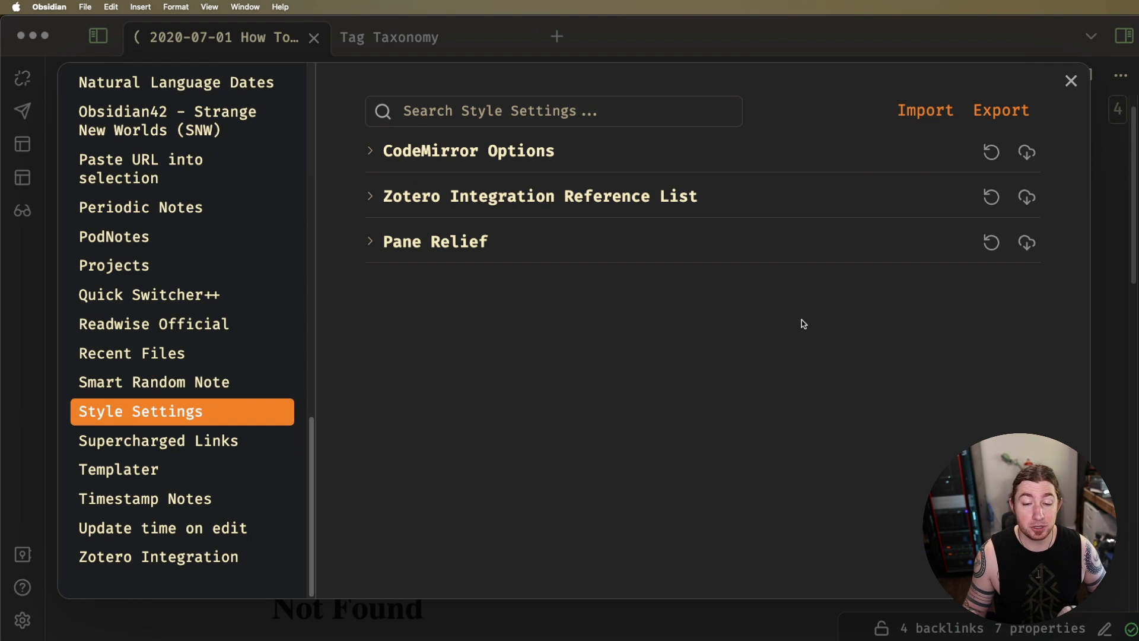
mouse_move(562, 264)
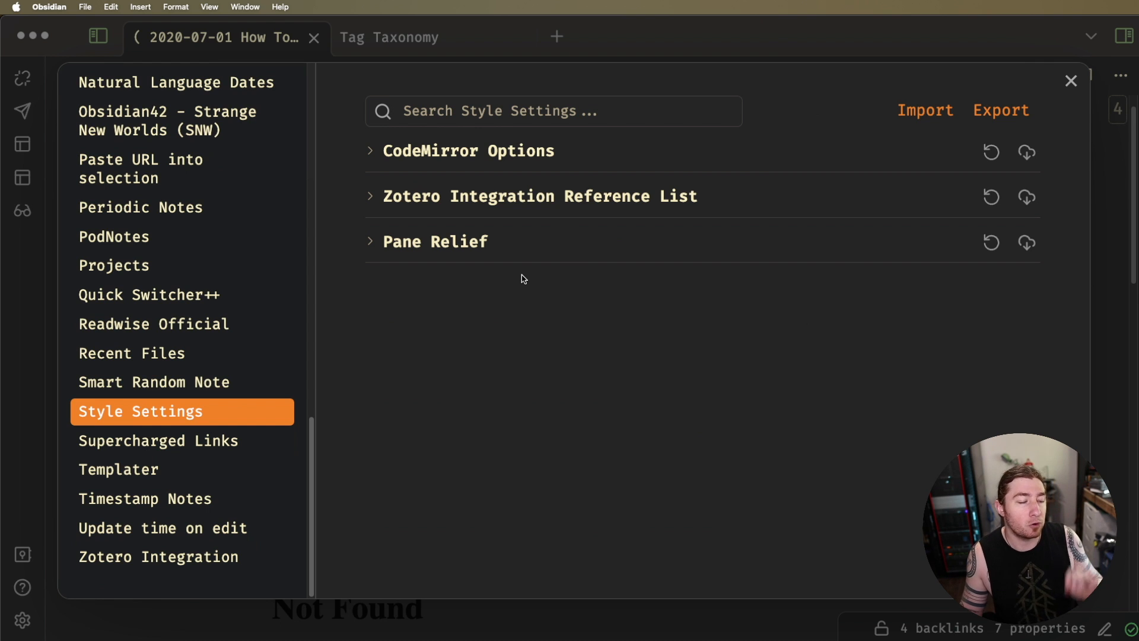
mouse_move(432, 280)
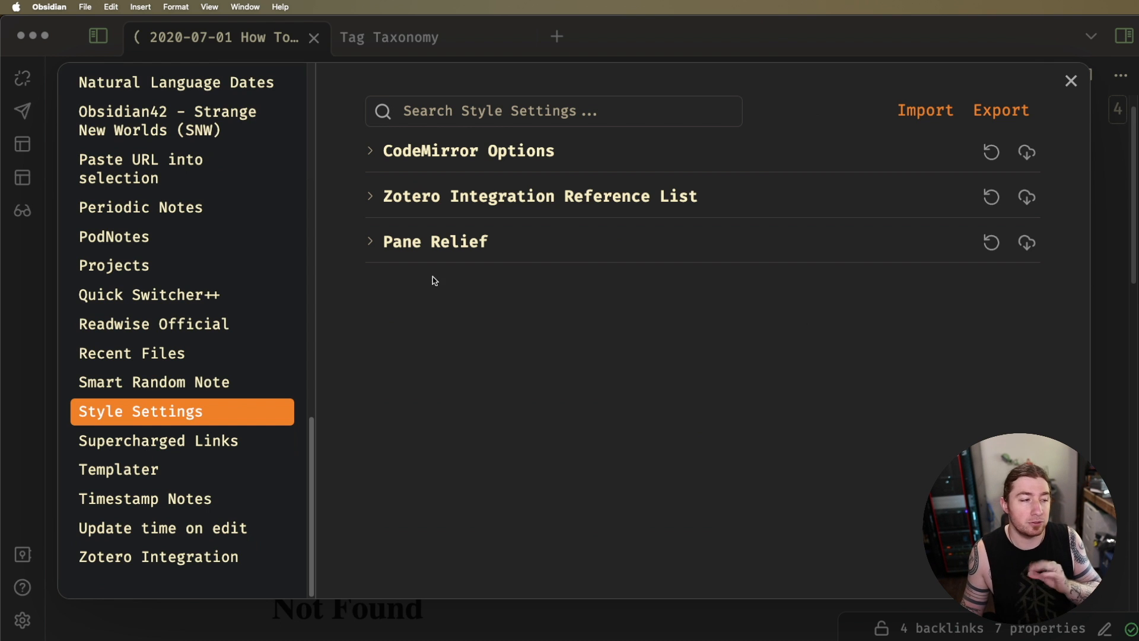
- Return to the Supercharged Links settings and scroll to the Styling section
left_click(158, 441)
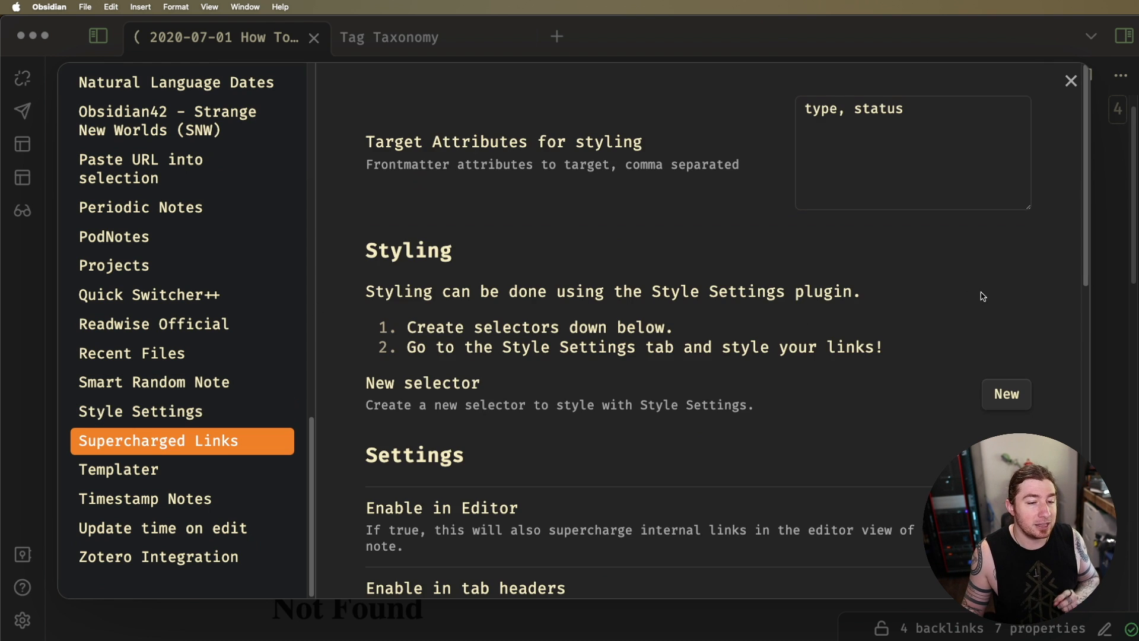
scroll("down", 3)
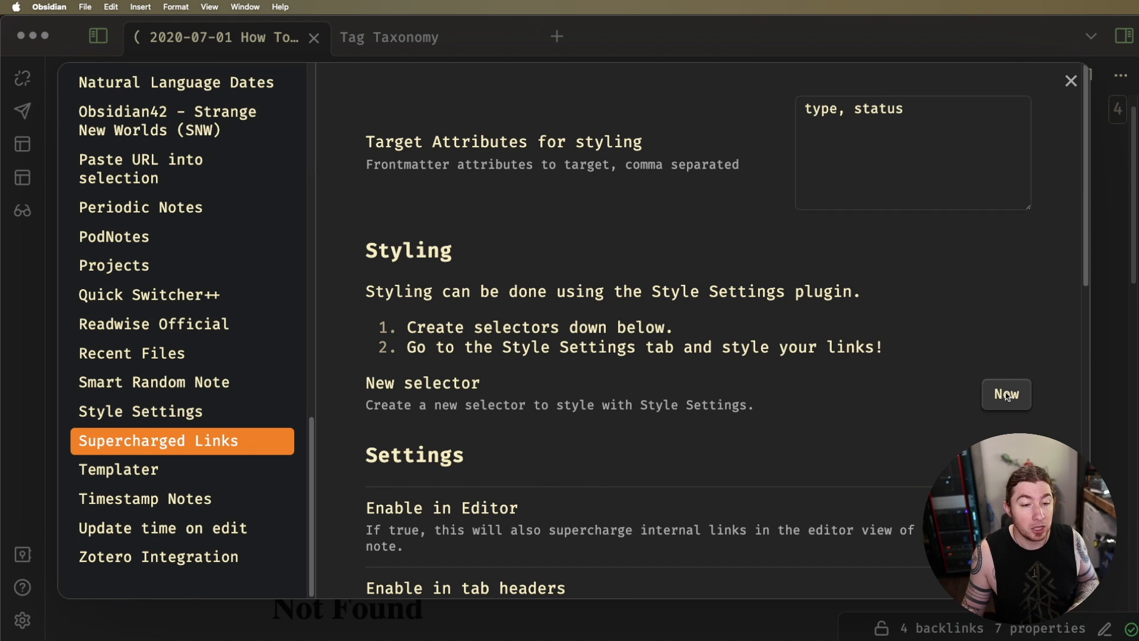
- Create a new link selector on the type attribute with value 'article' and review its style options
left_click(1007, 394)
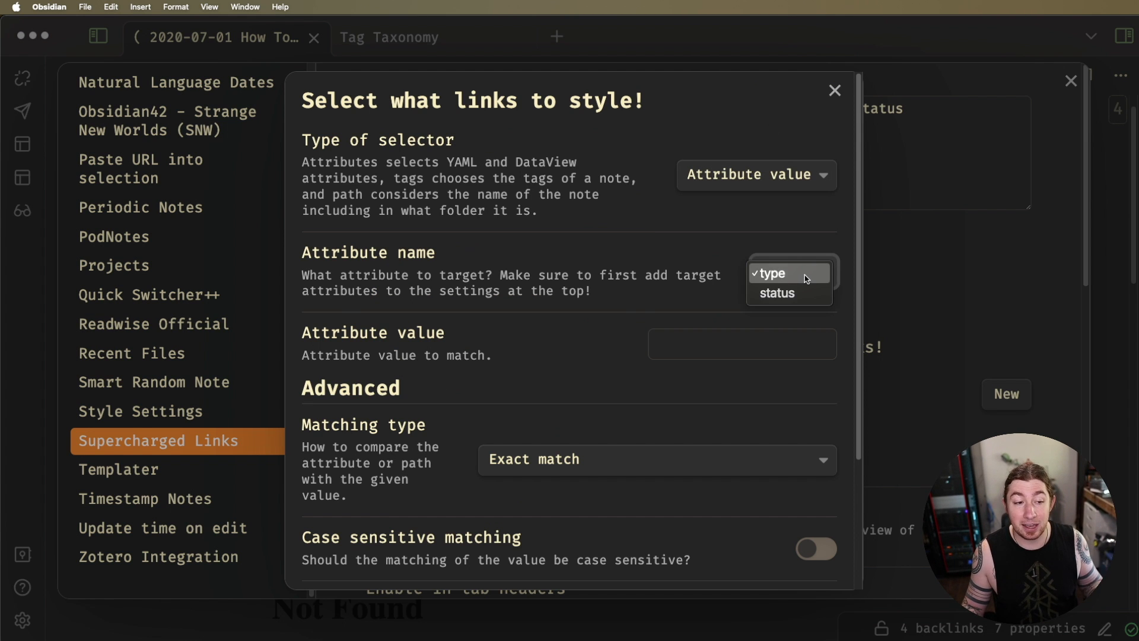
left_click(771, 272)
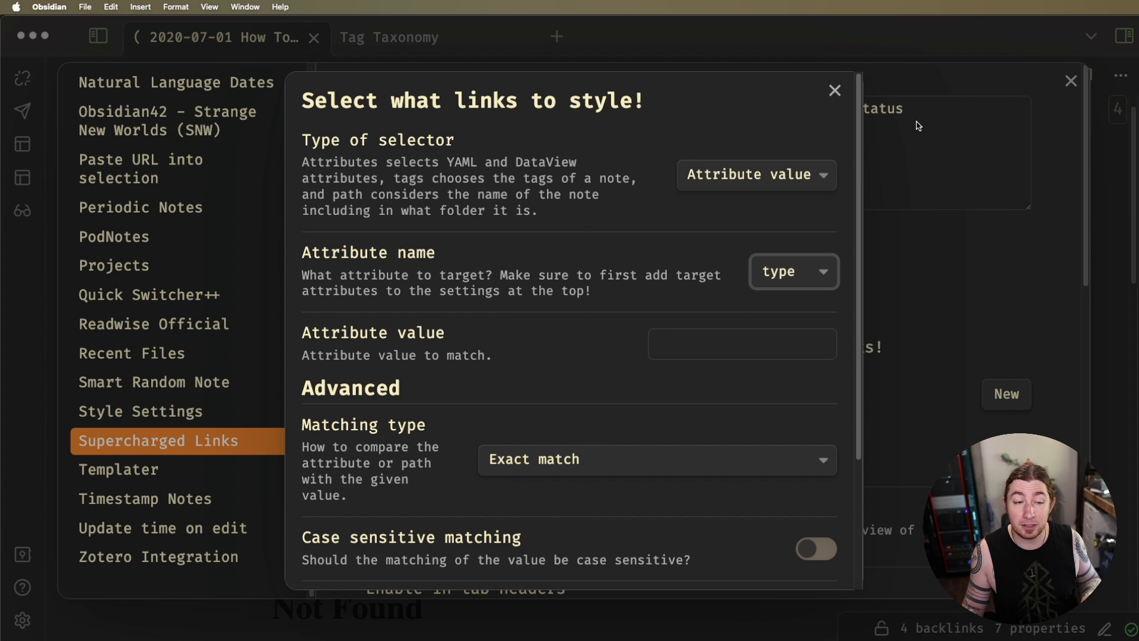
mouse_move(907, 170)
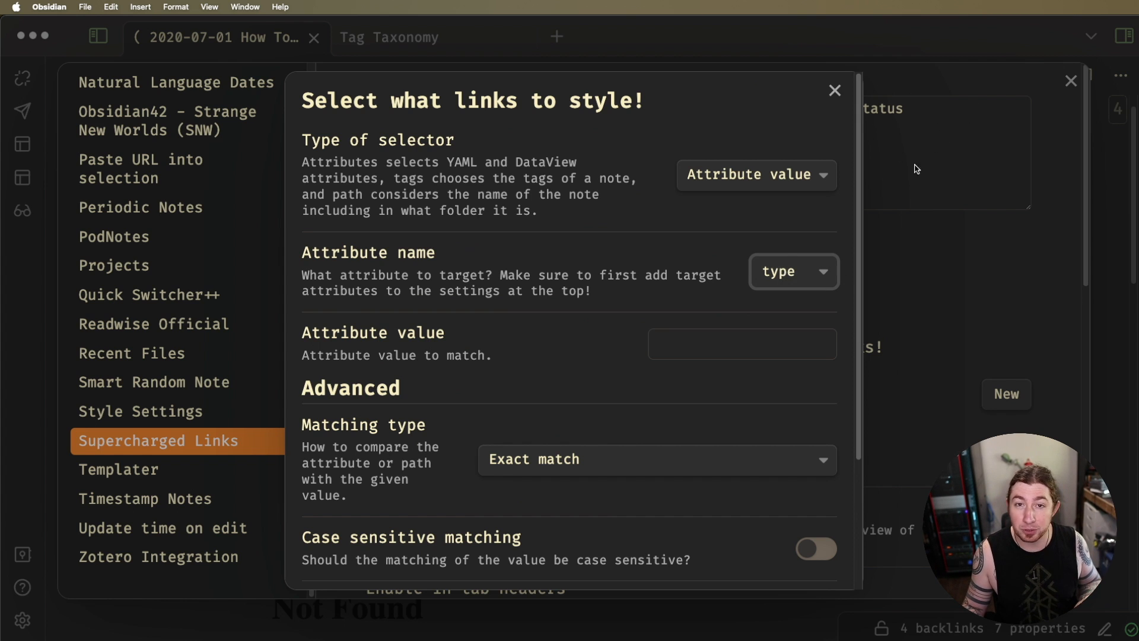
mouse_move(684, 309)
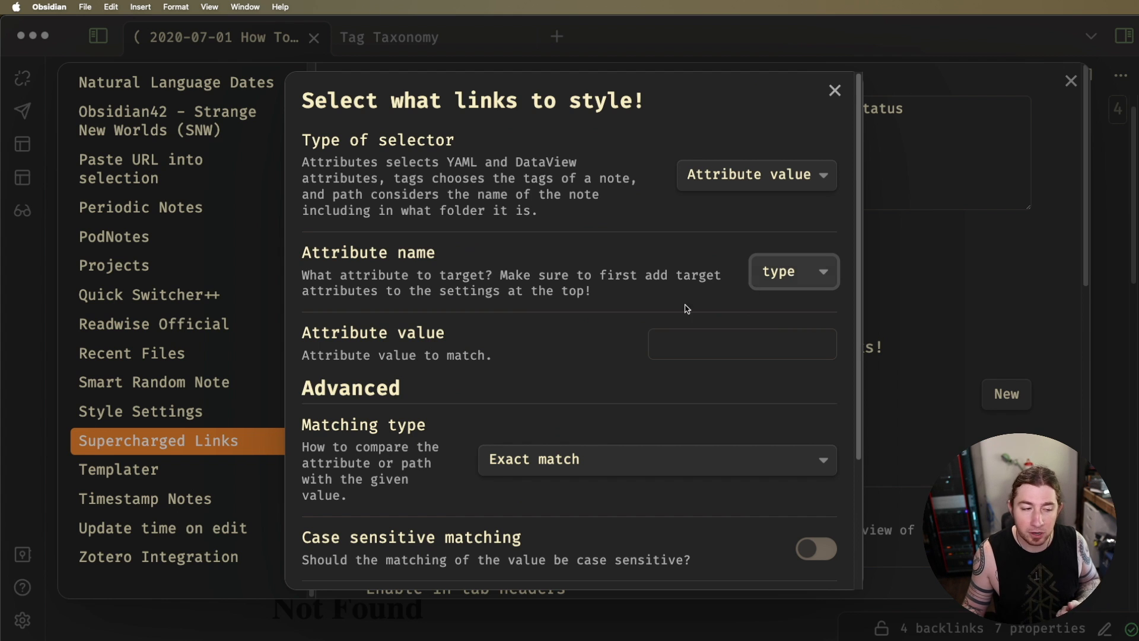
mouse_move(808, 280)
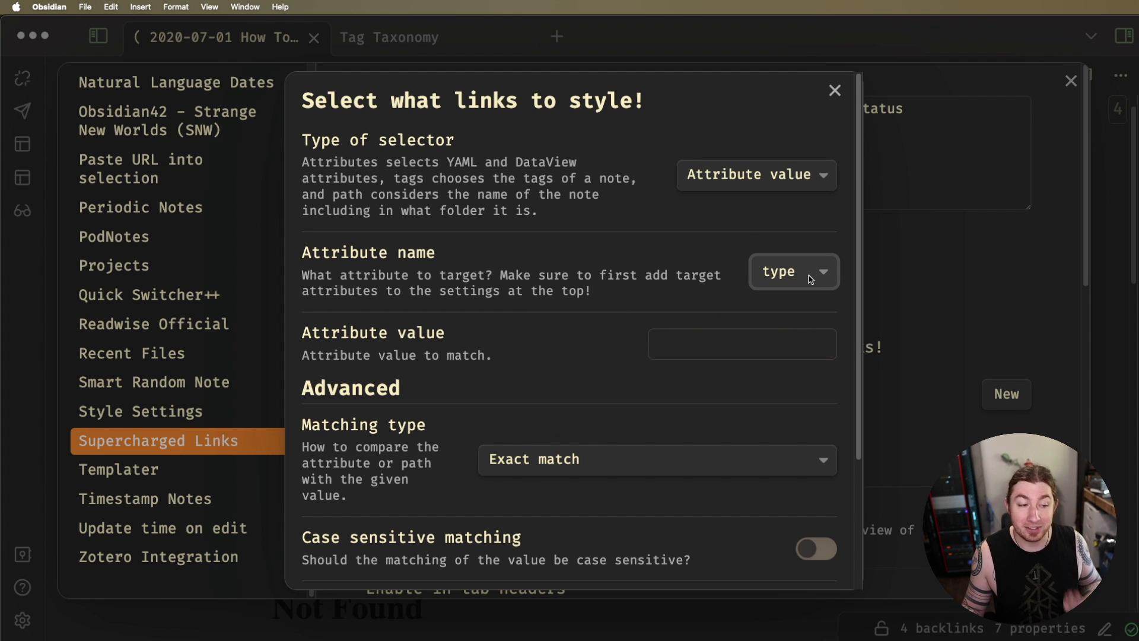
left_click(741, 344)
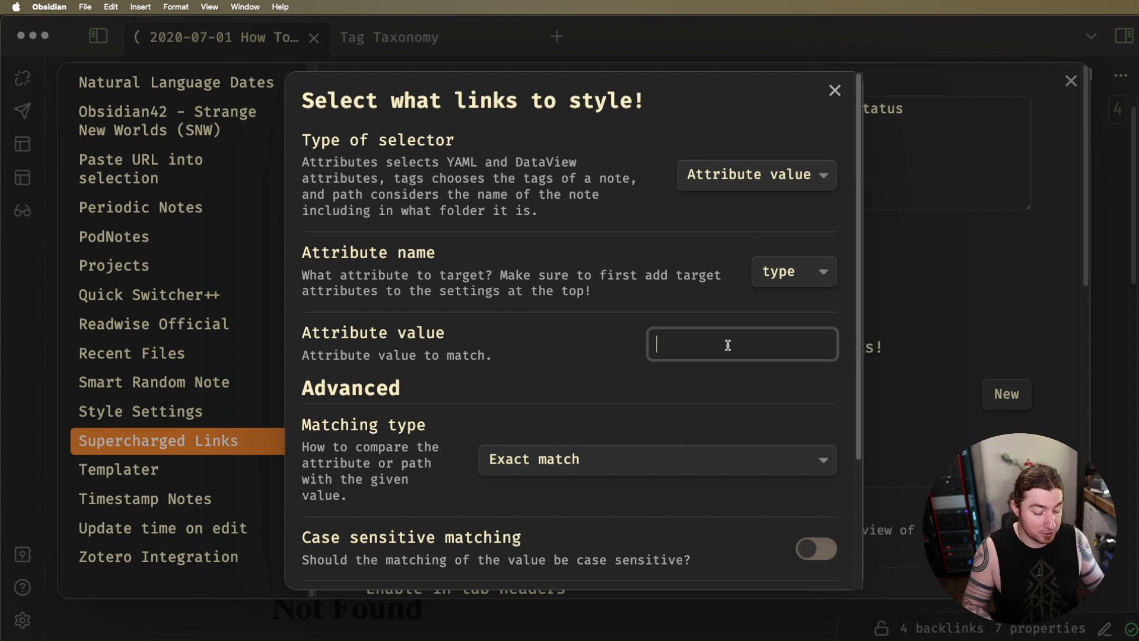
type("tweet")
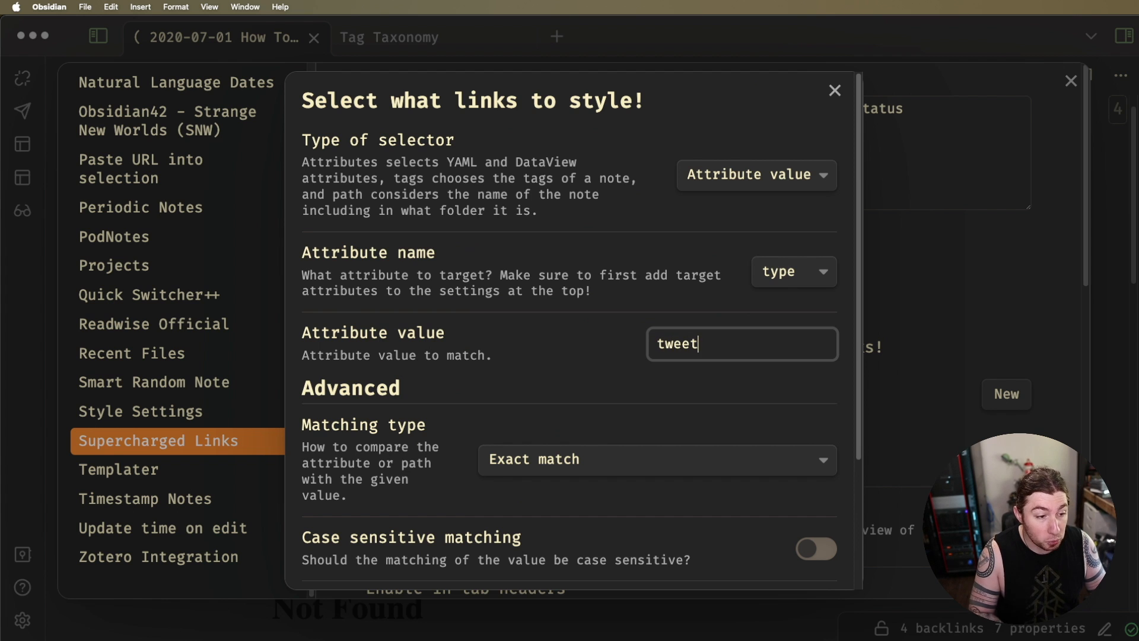
type("a")
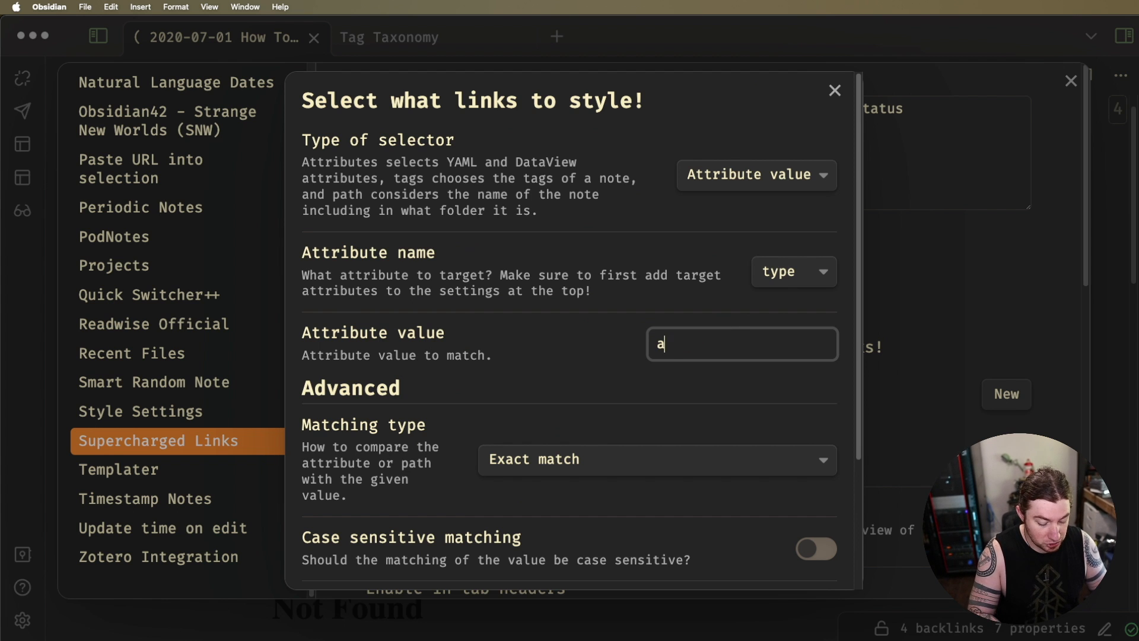
type("rticle")
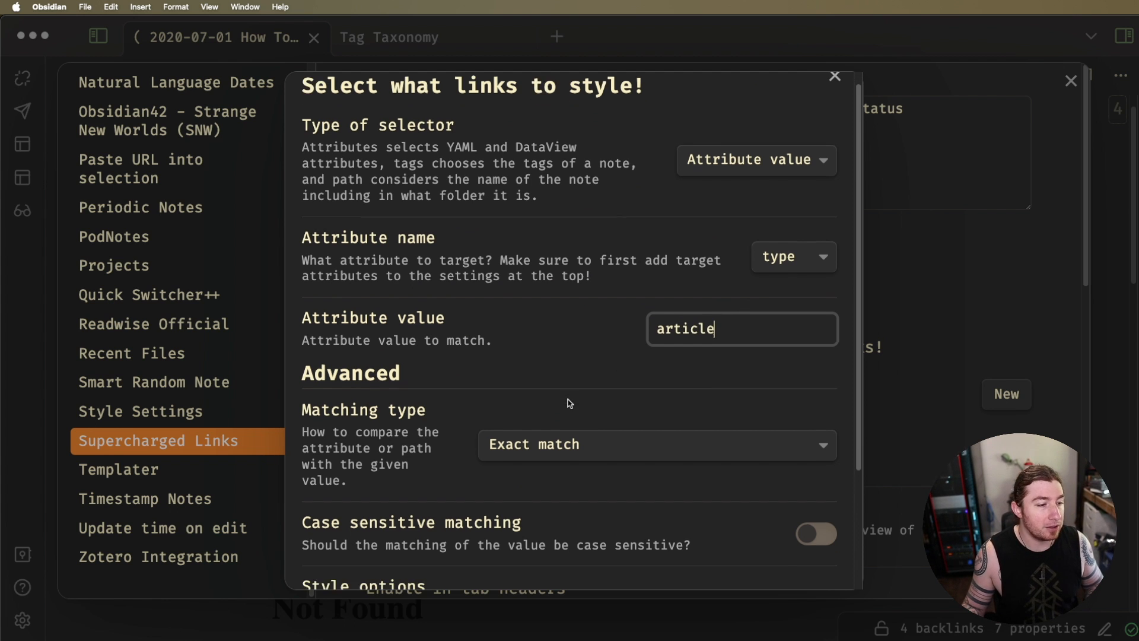
scroll("down", 3)
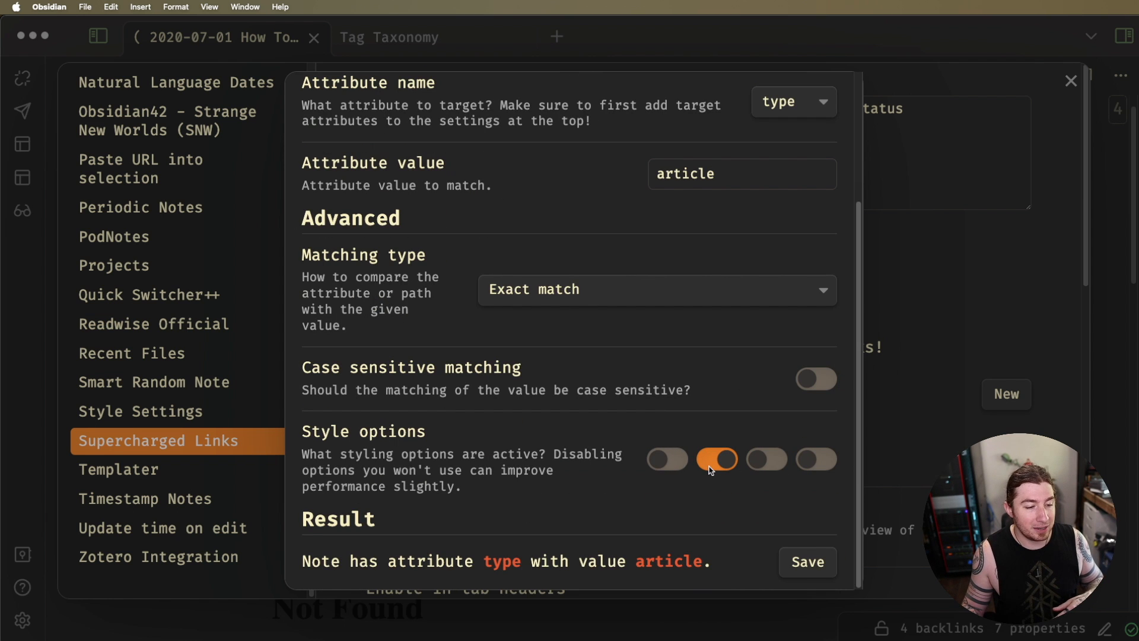
mouse_move(717, 458)
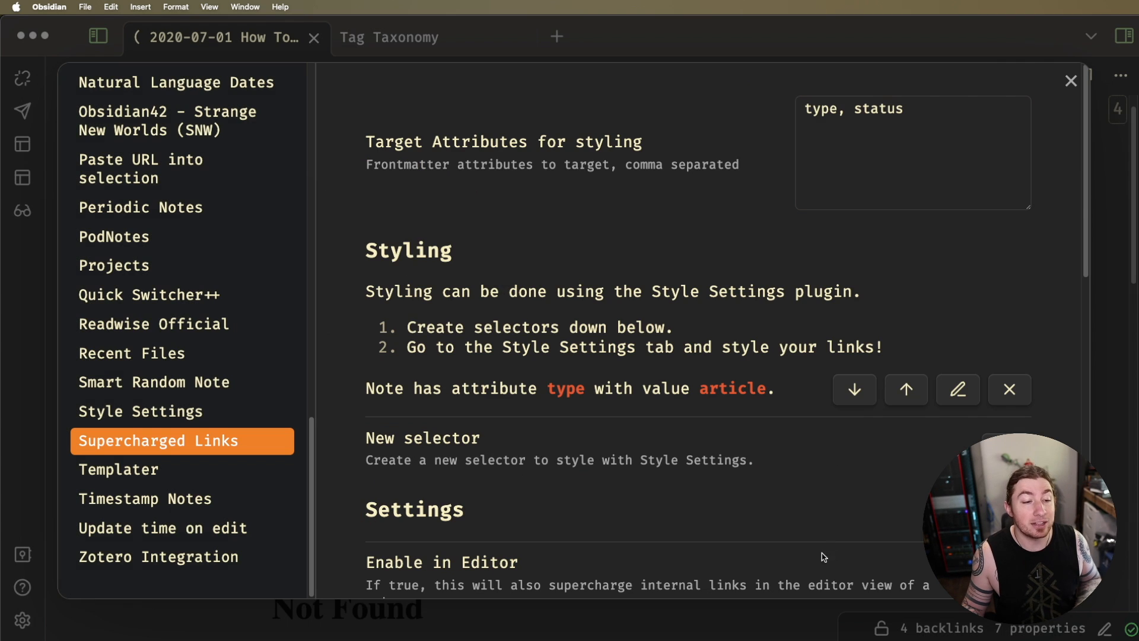
mouse_move(646, 395)
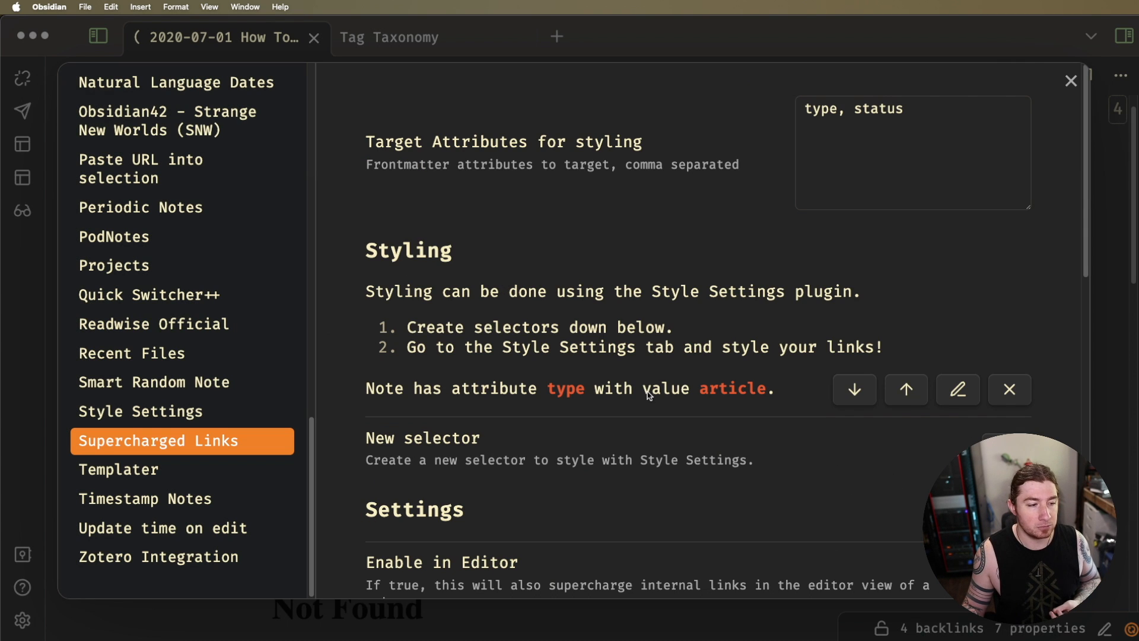
mouse_move(661, 401)
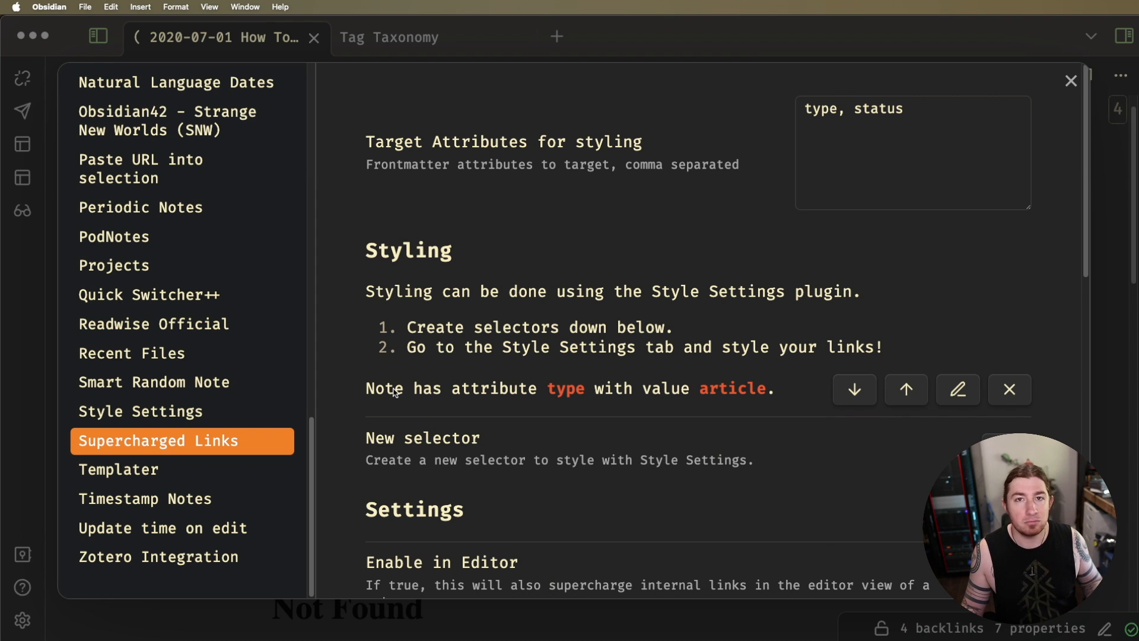
- In Style Settings set the 'type is article' selector's Prepend text to an emoji and close settings
left_click(140, 411)
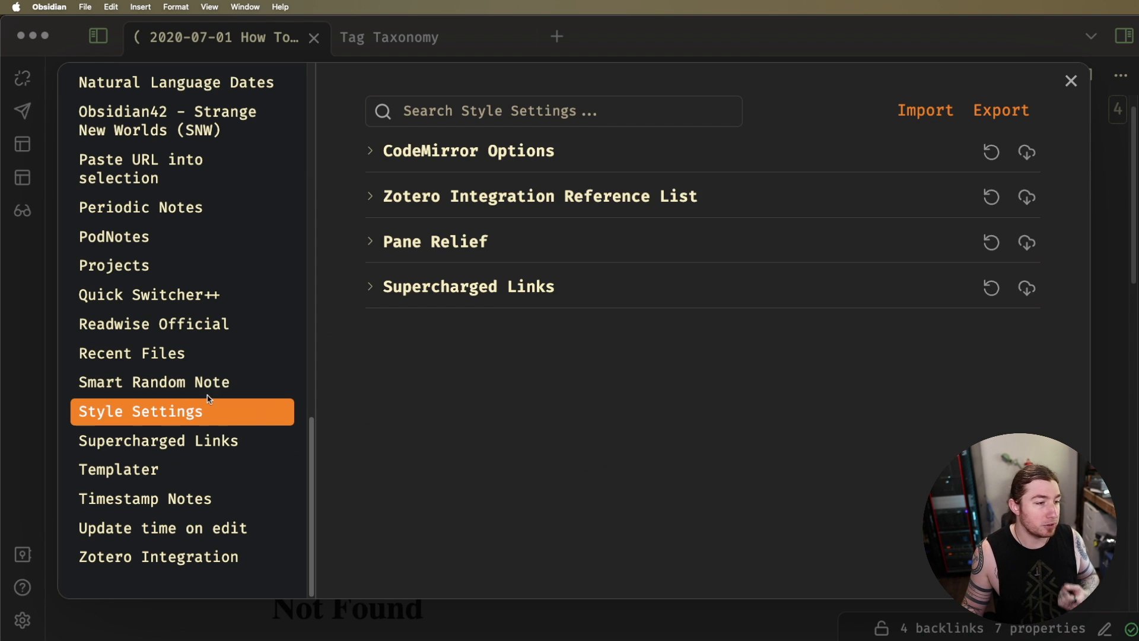
left_click(469, 286)
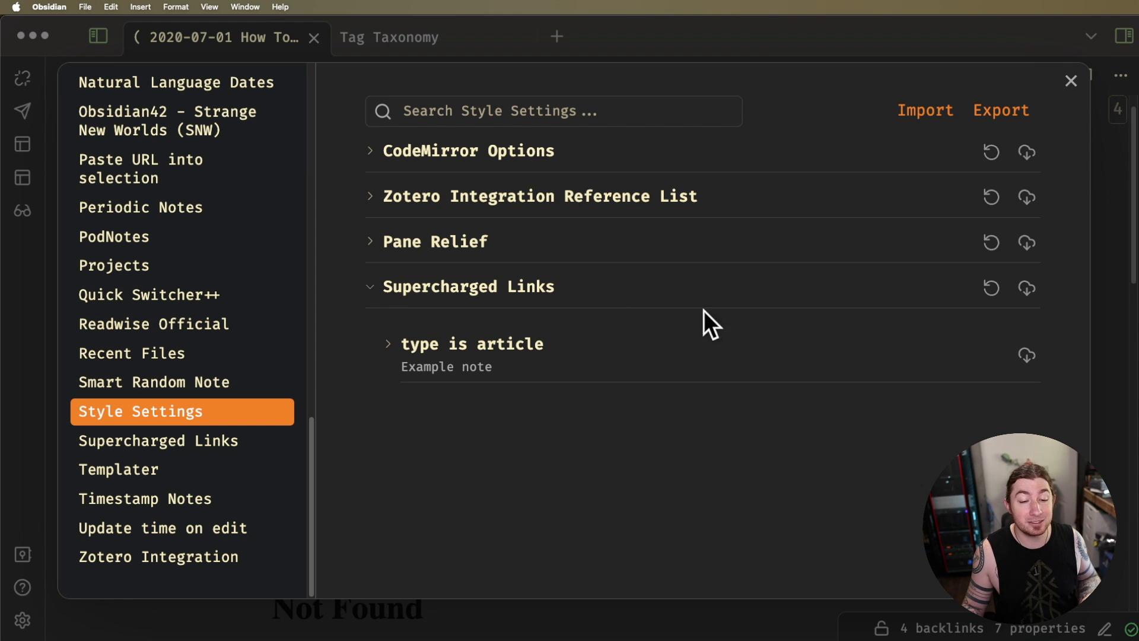
left_click(388, 344)
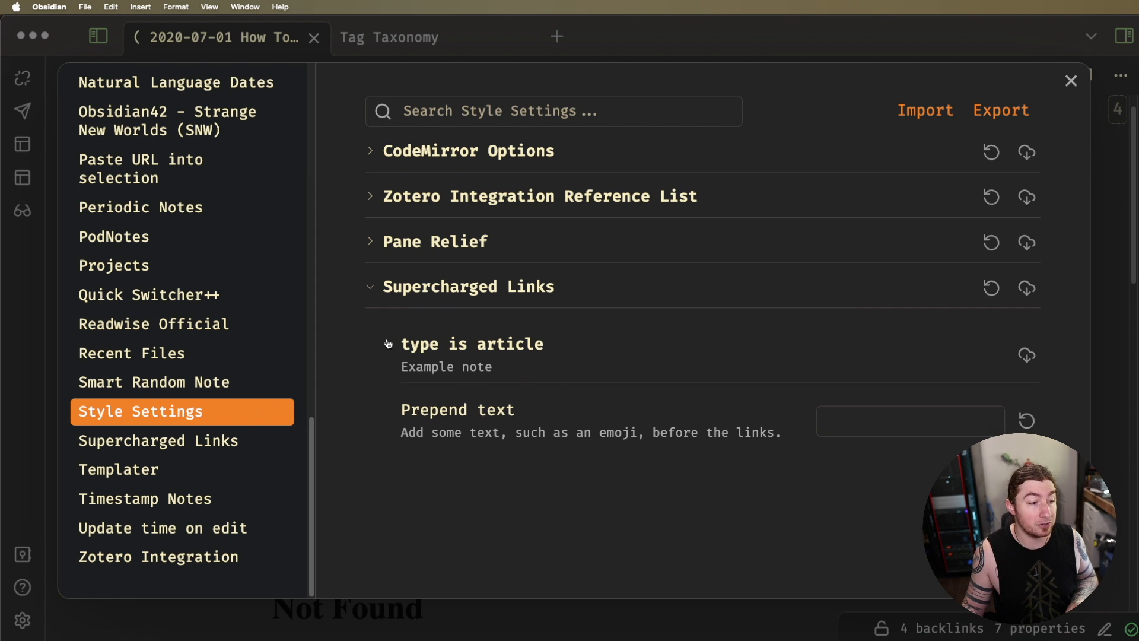
left_click(910, 420)
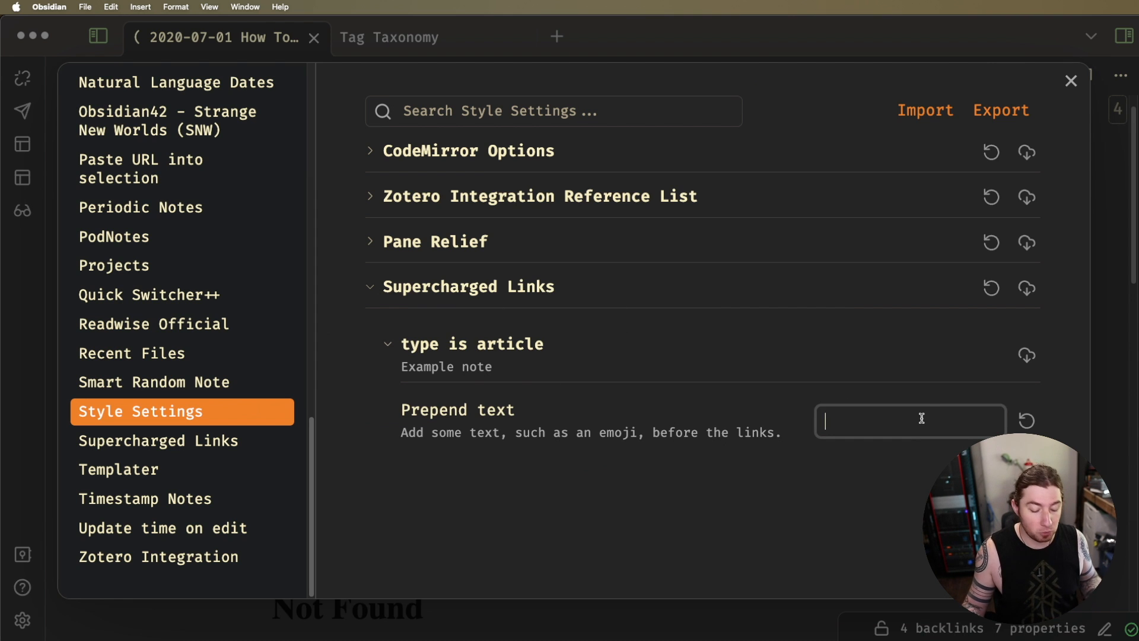
type(",articl")
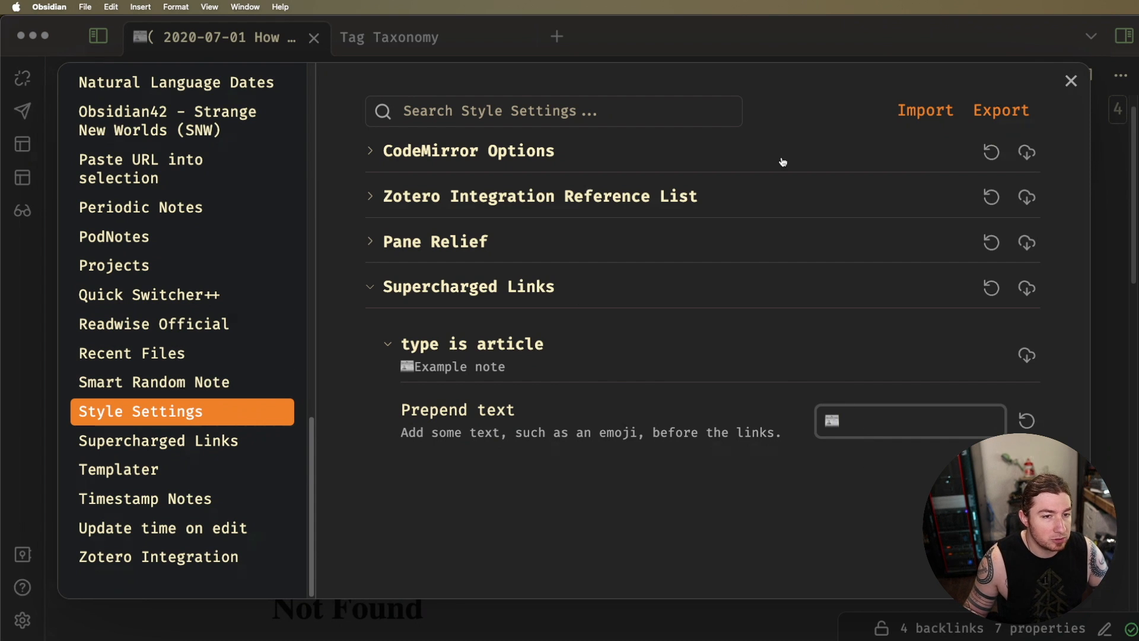
mouse_move(332, 417)
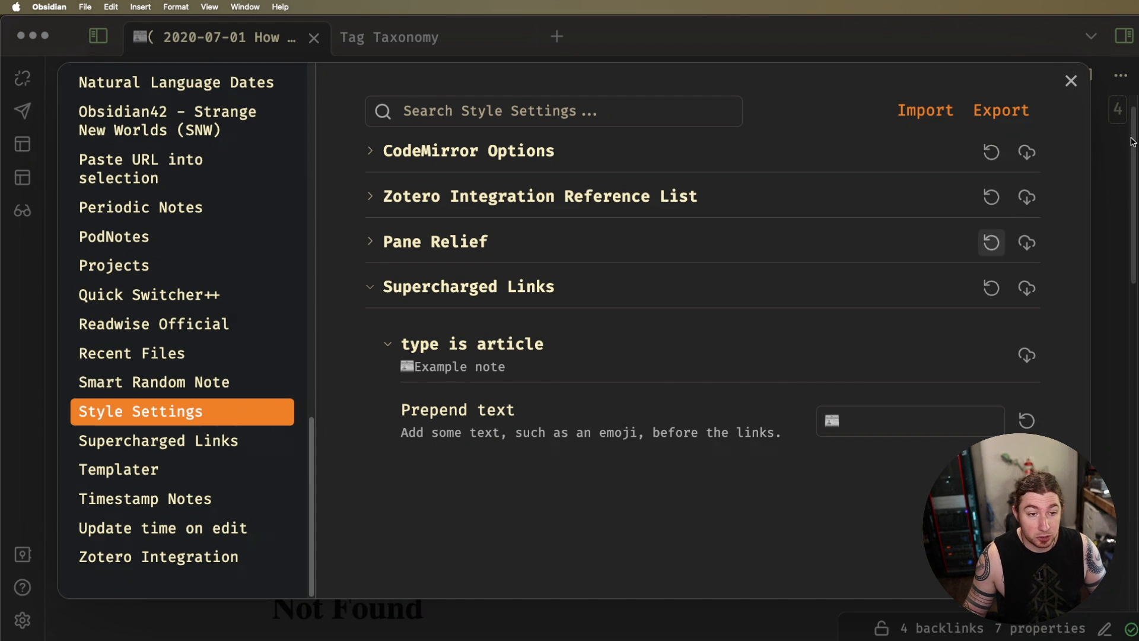
left_click(1071, 80)
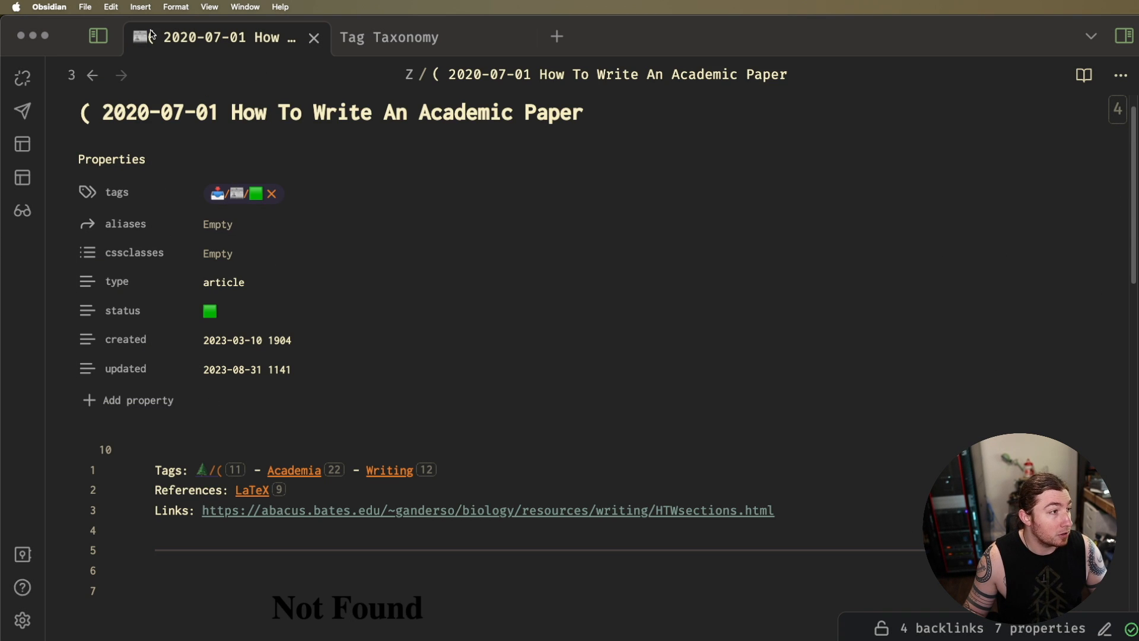
- Go to the Timeline note to check the emoji-prefixed article links
left_click(92, 76)
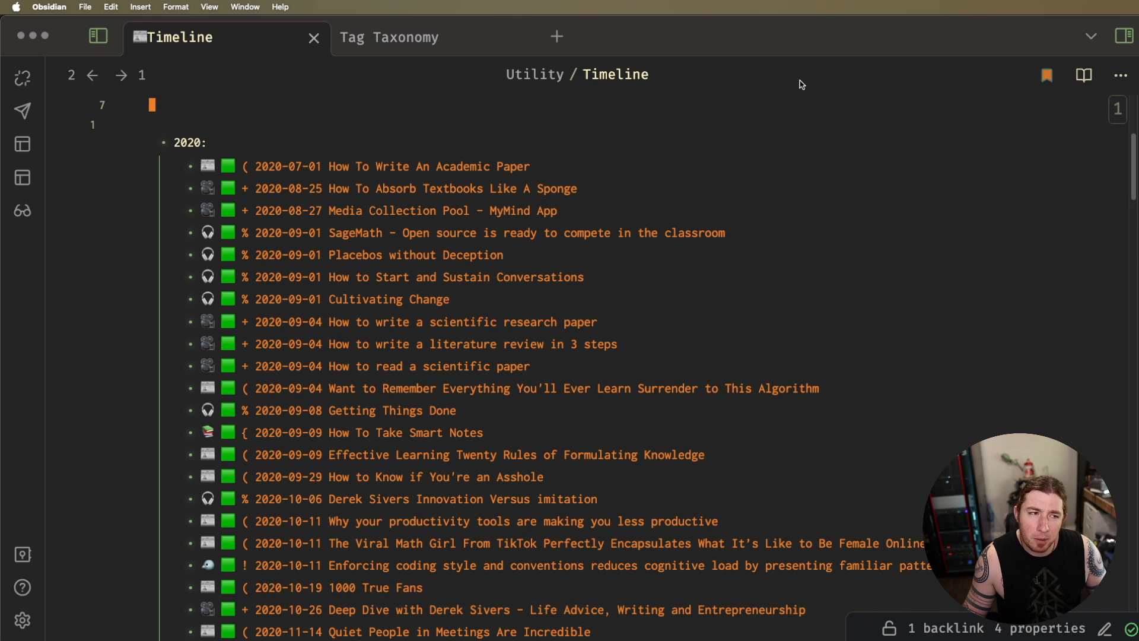
mouse_move(715, 111)
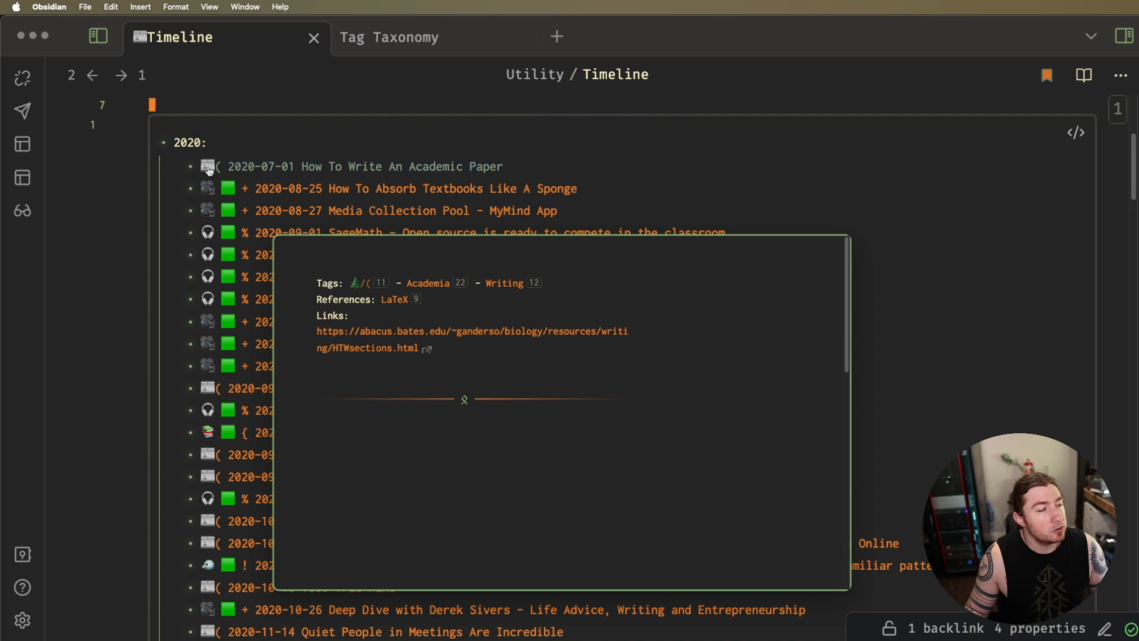
mouse_move(210, 169)
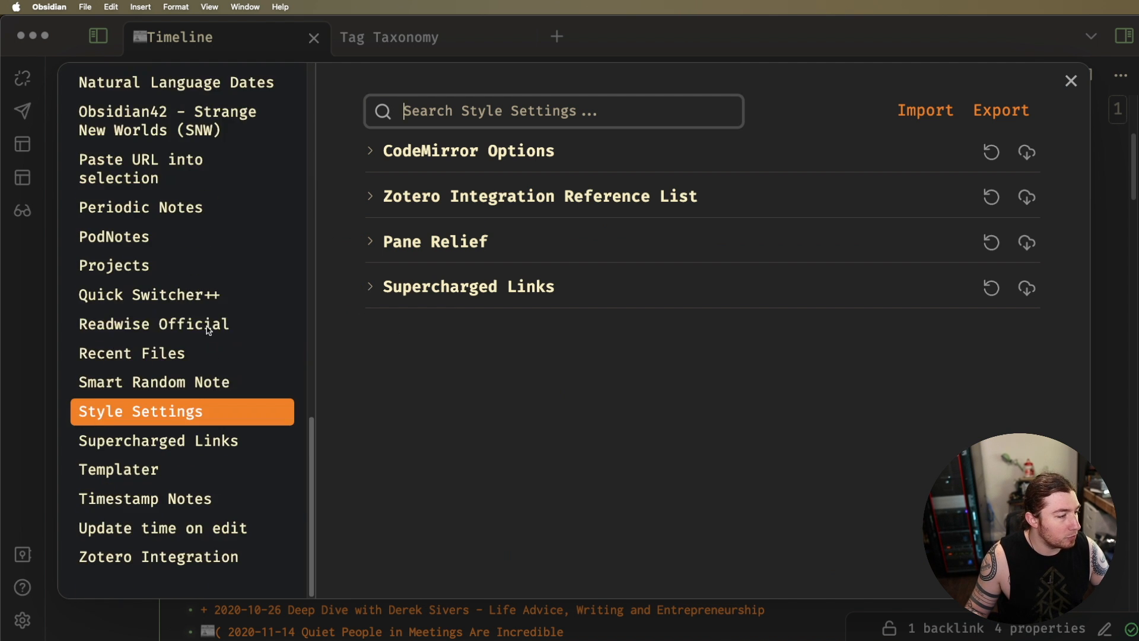
- Create a new selector with attribute status and the green square emoji as its value
left_click(158, 440)
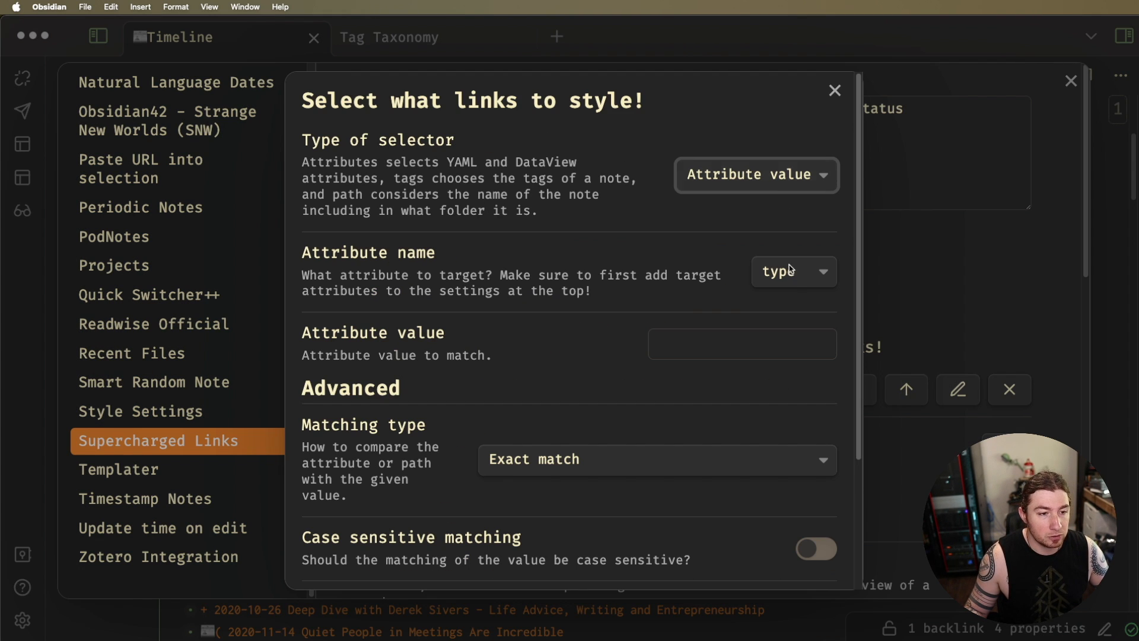
left_click(791, 270)
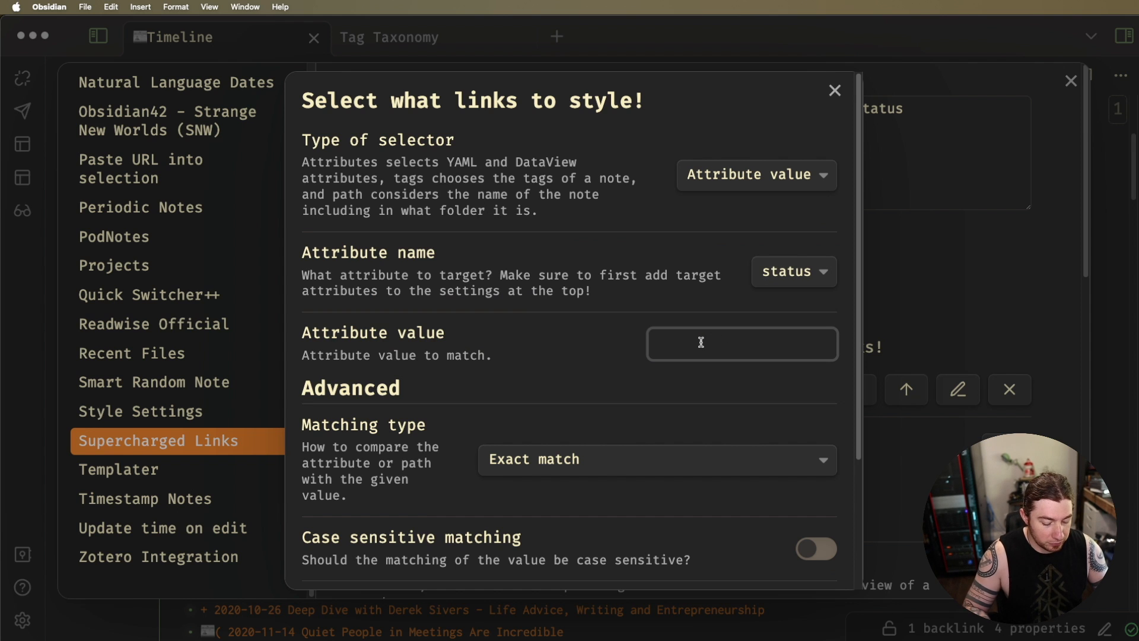
type(",gs")
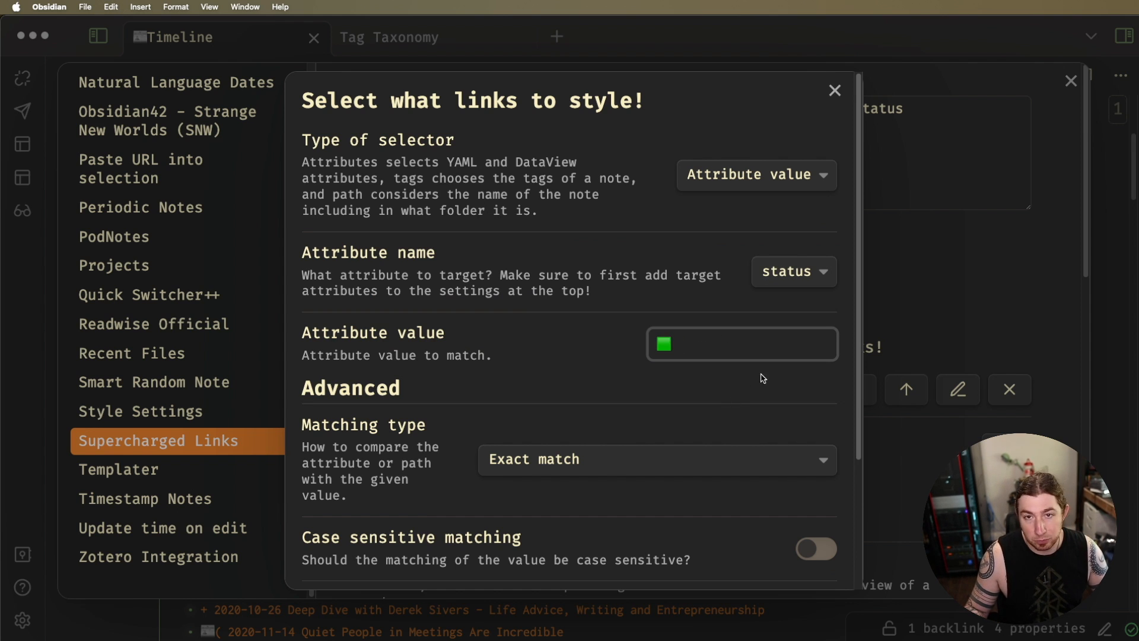
scroll("down", 3)
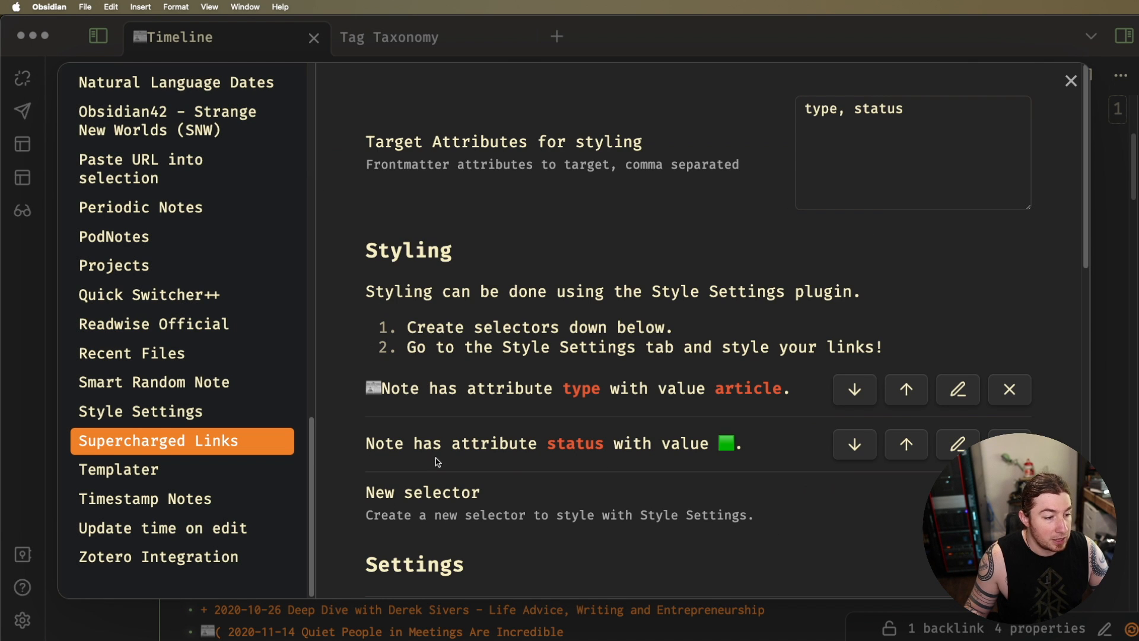
left_click(140, 412)
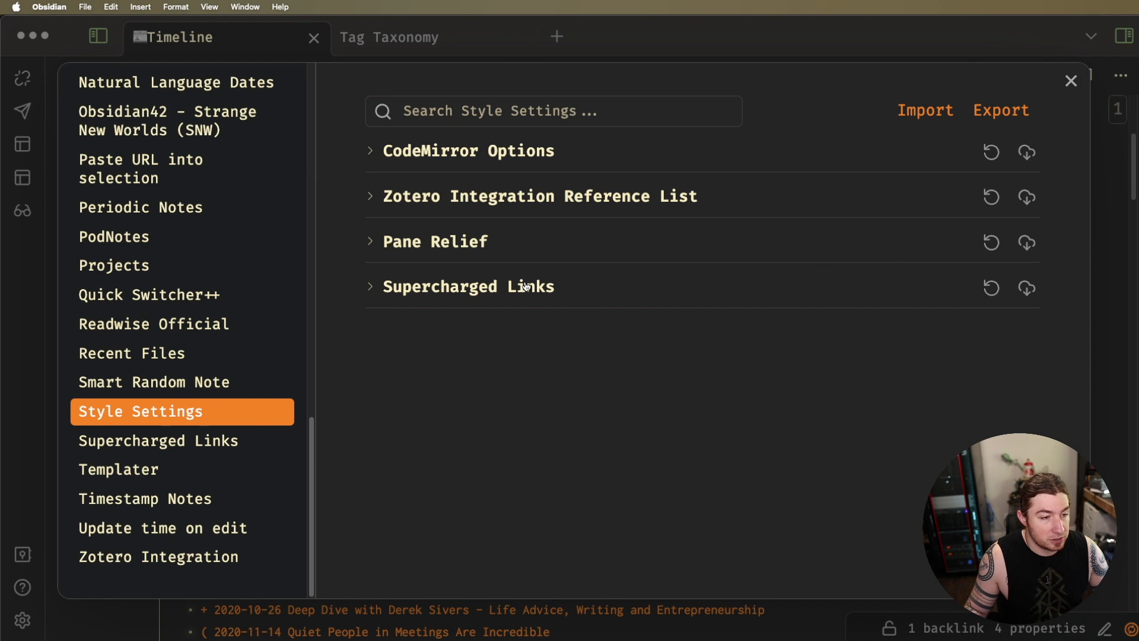
- Set the 'status is 🟩' selector's Prepend text to 🟩 under Supercharged Links styles
left_click(469, 286)
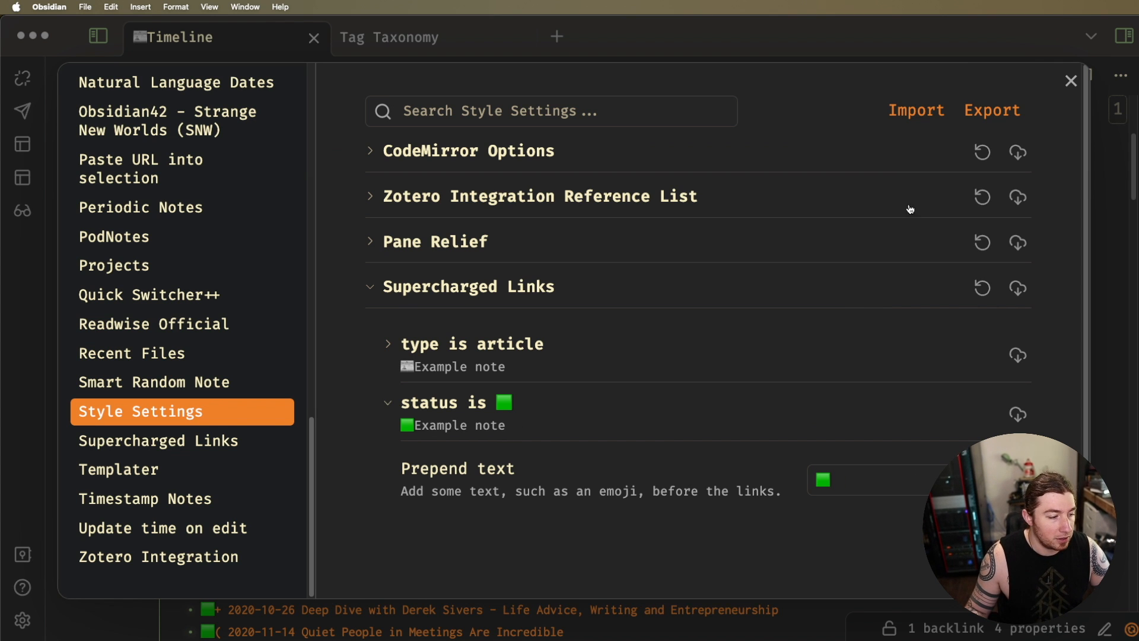
left_click(1069, 80)
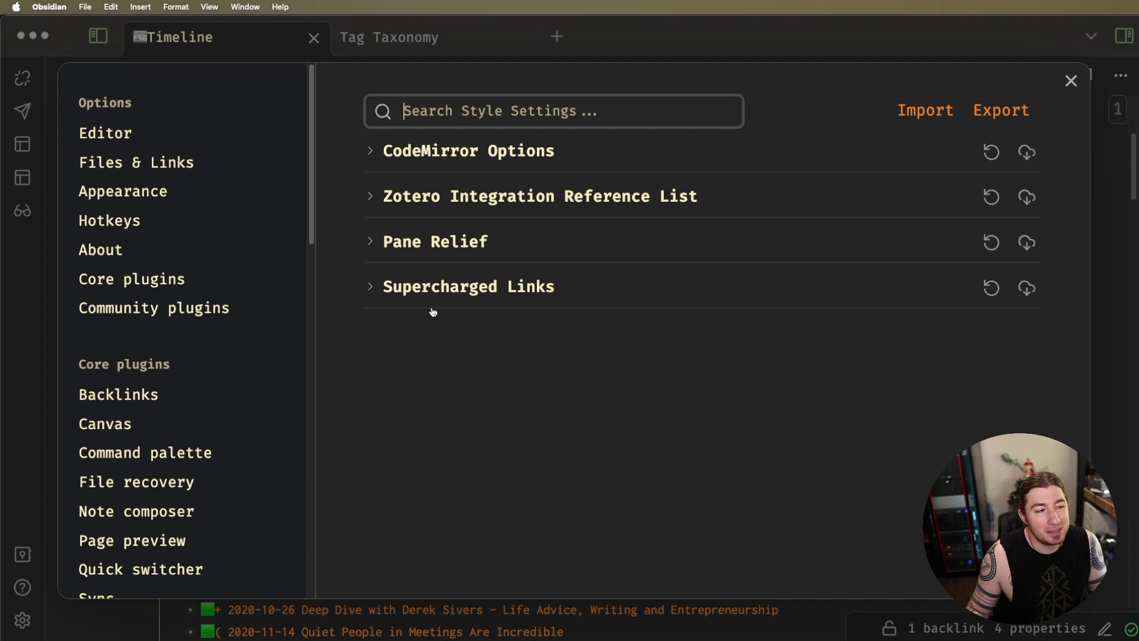
scroll("down", 3)
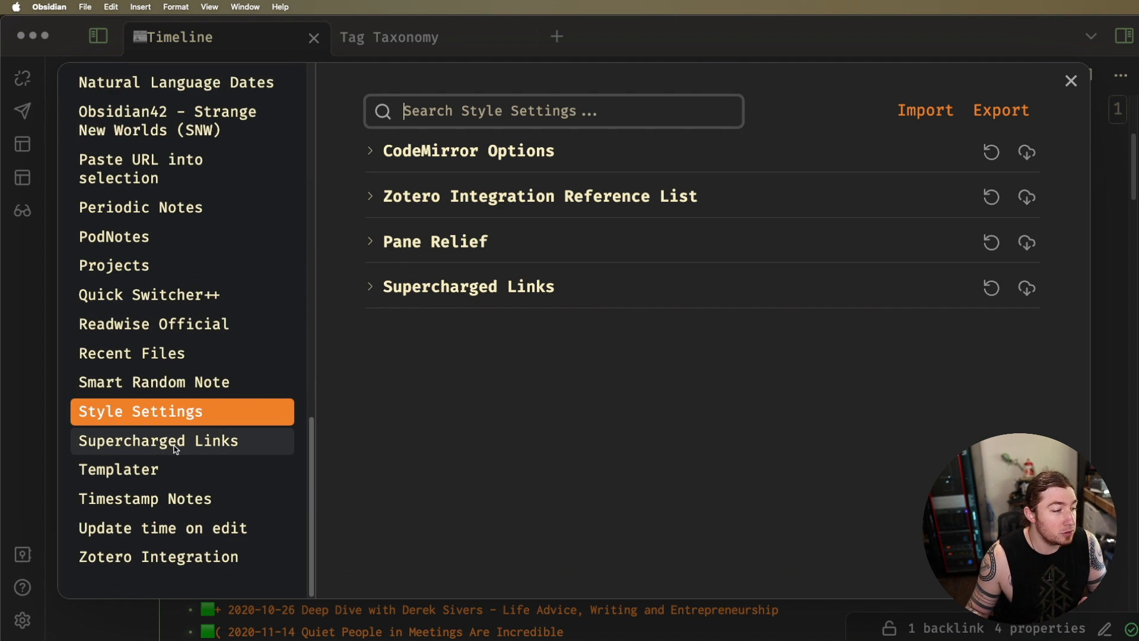
left_click(158, 440)
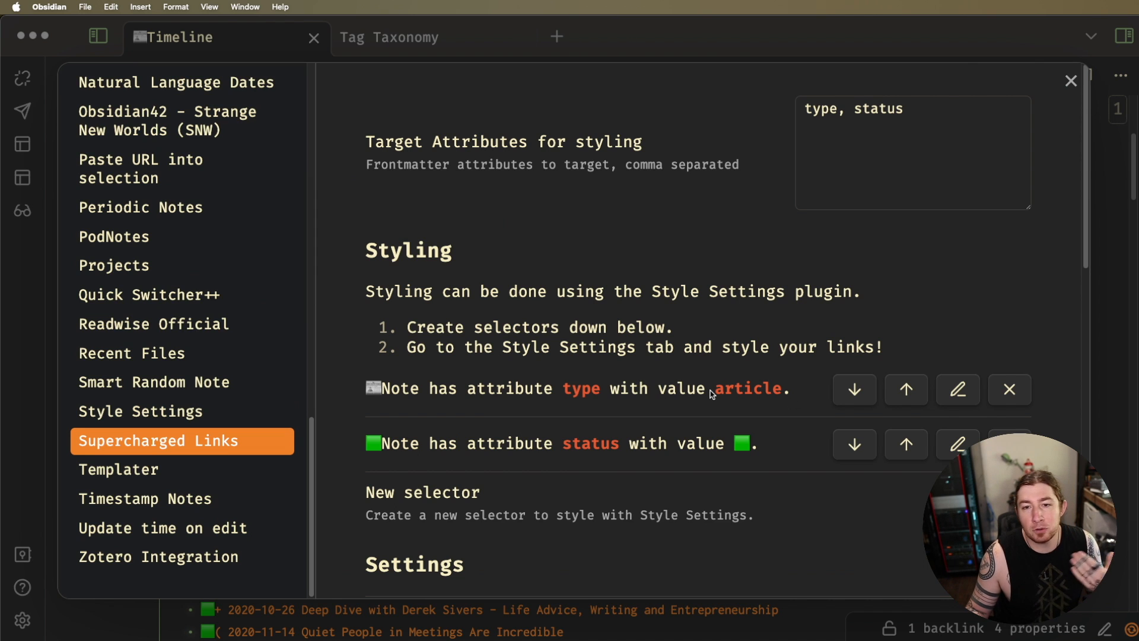
mouse_move(369, 393)
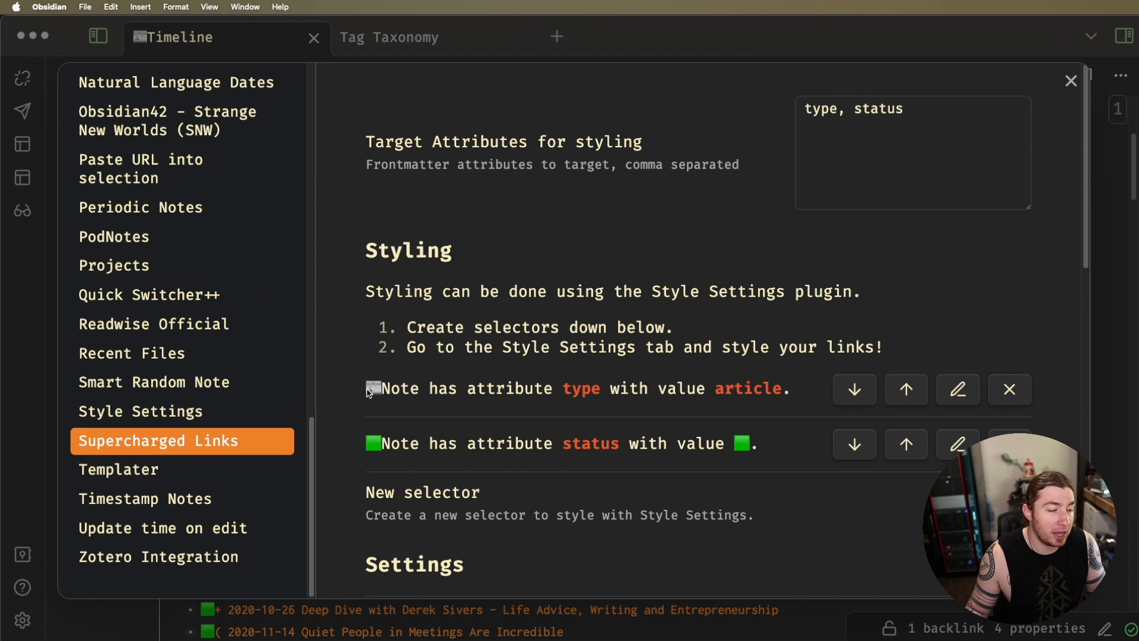
mouse_move(535, 381)
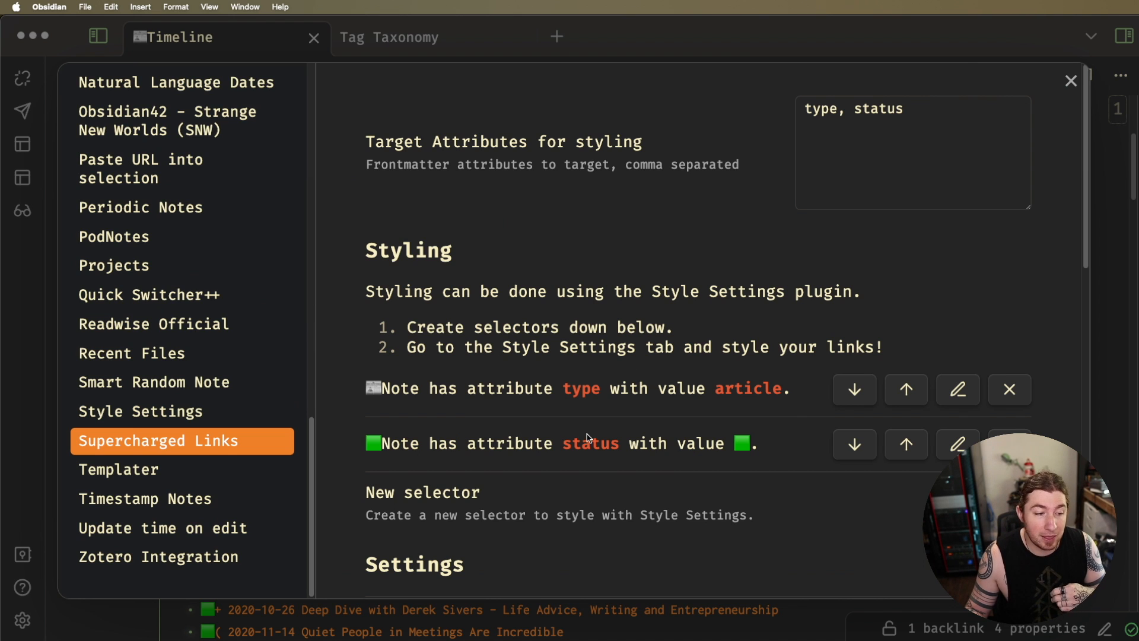
mouse_move(765, 431)
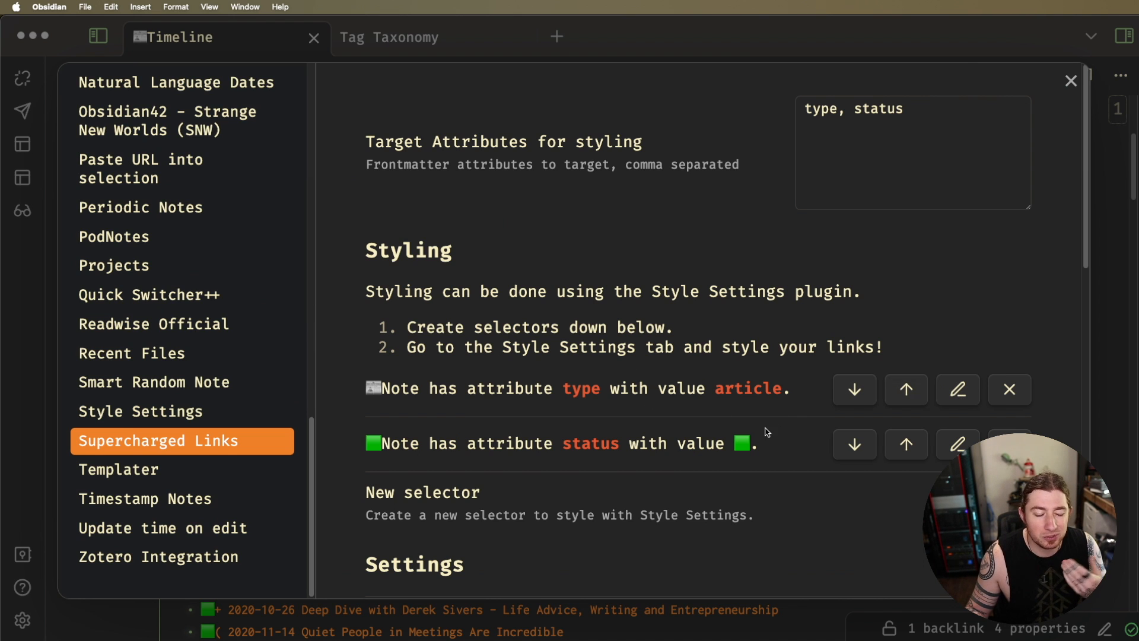
mouse_move(704, 394)
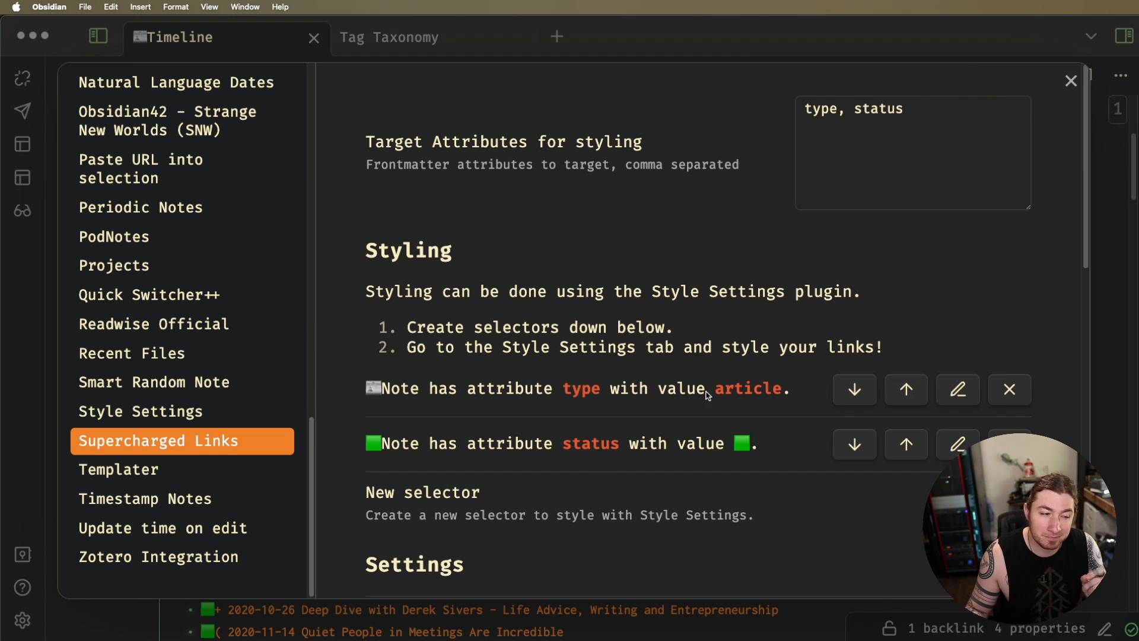
mouse_move(715, 389)
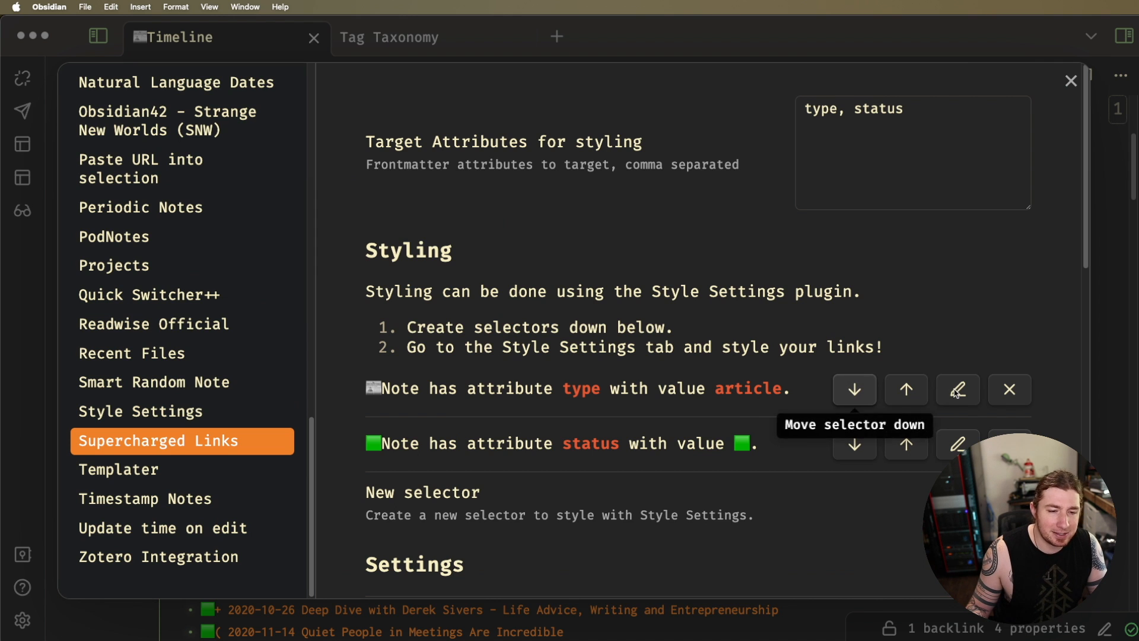
left_click(958, 389)
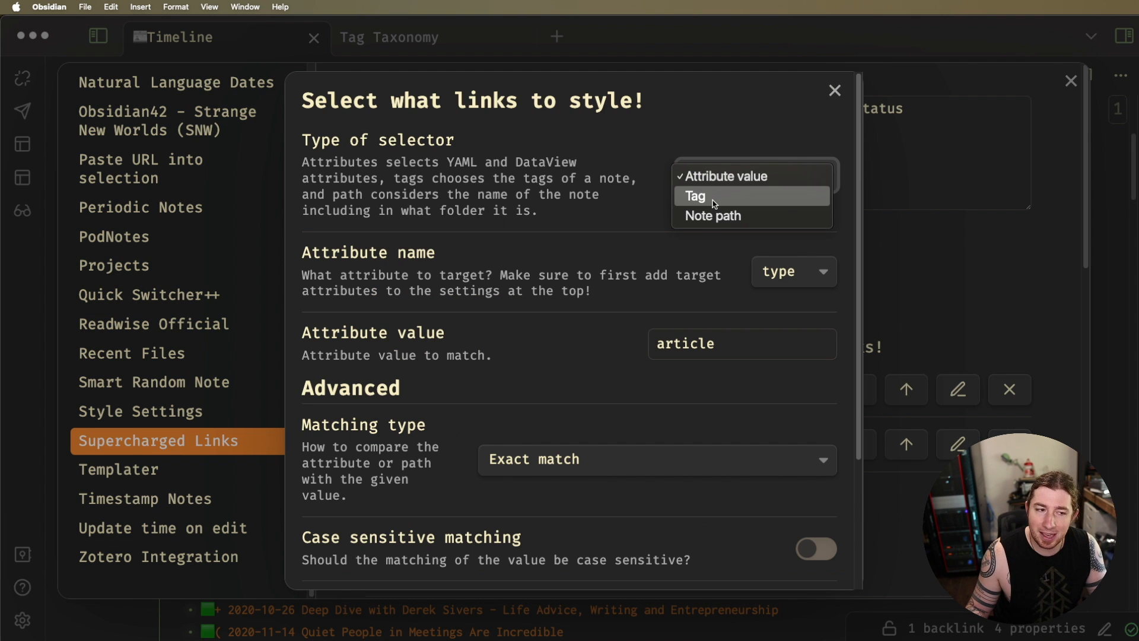
left_click(695, 196)
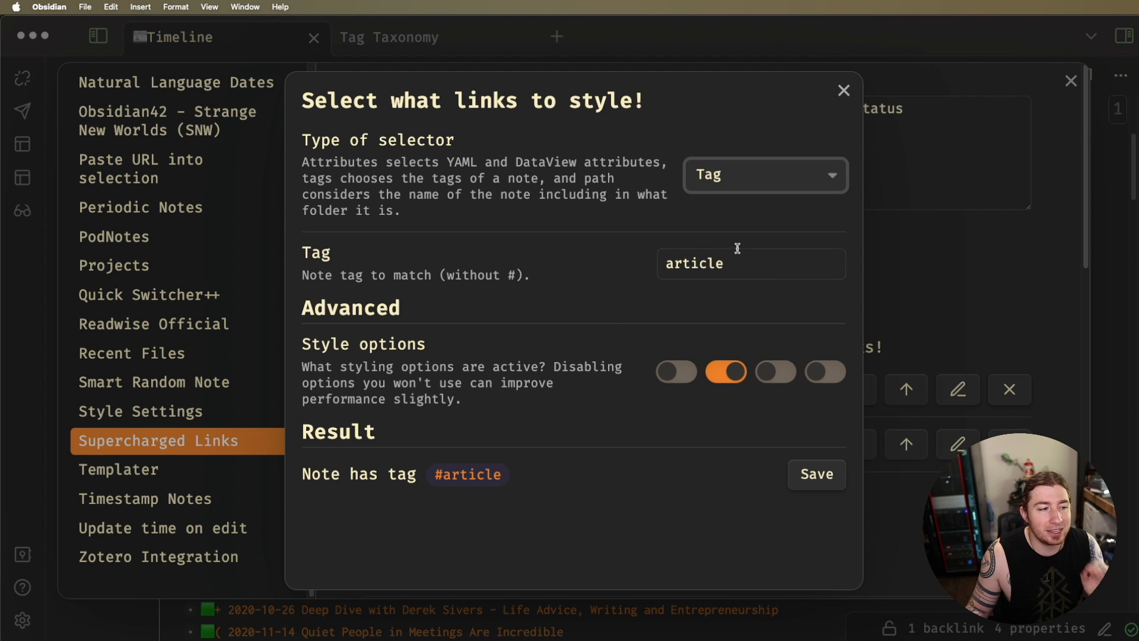
left_click(750, 263)
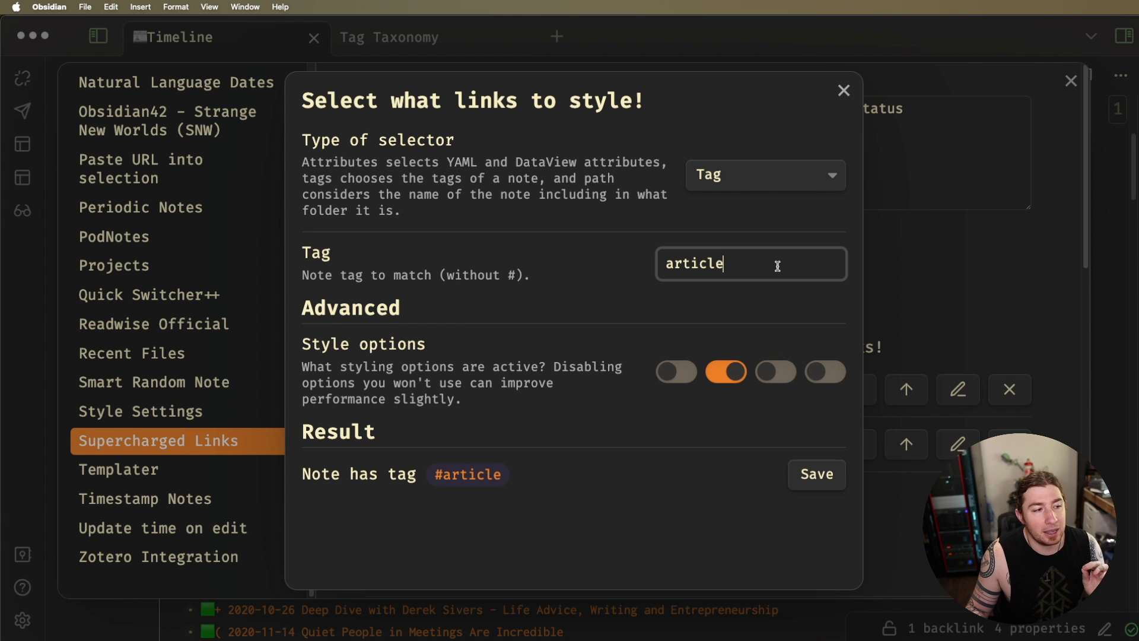
type("#")
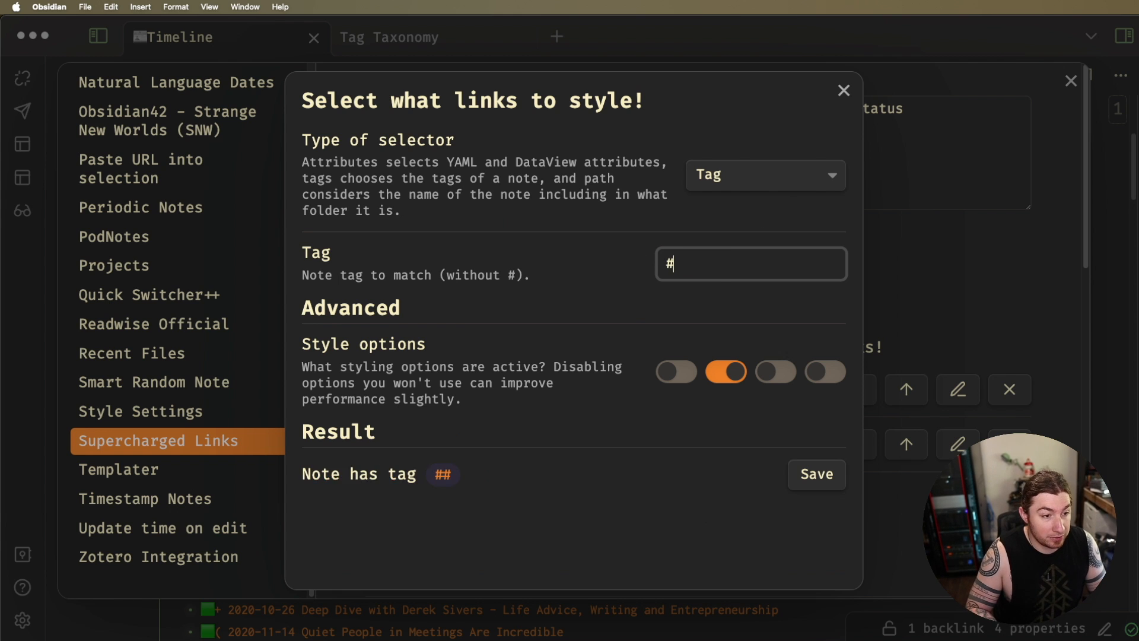
key("backspace")
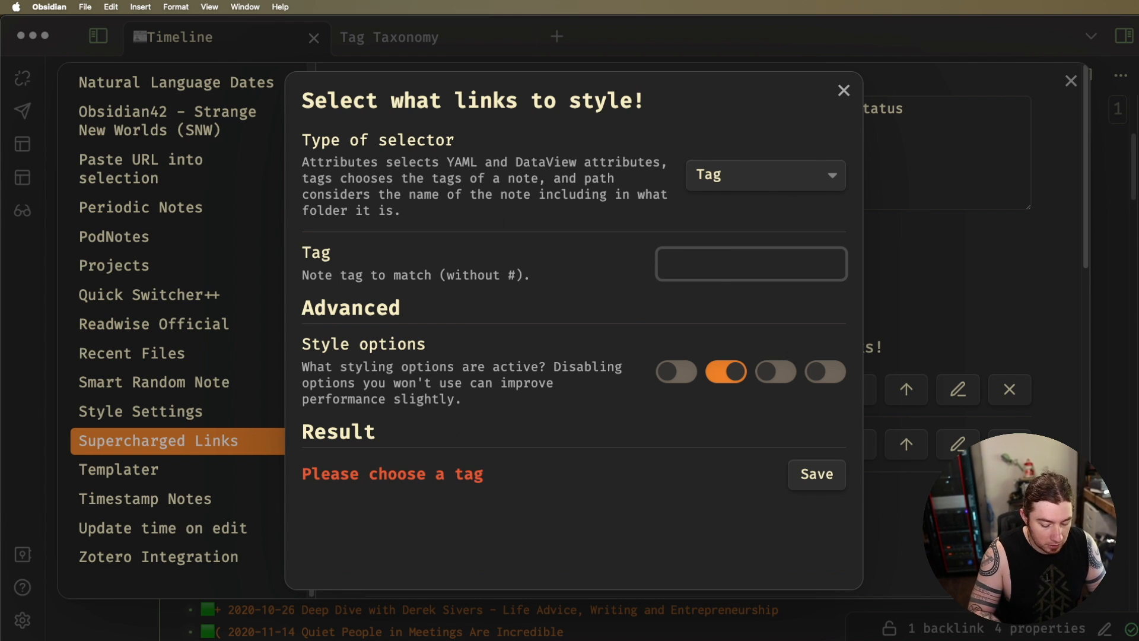
type("🎂")
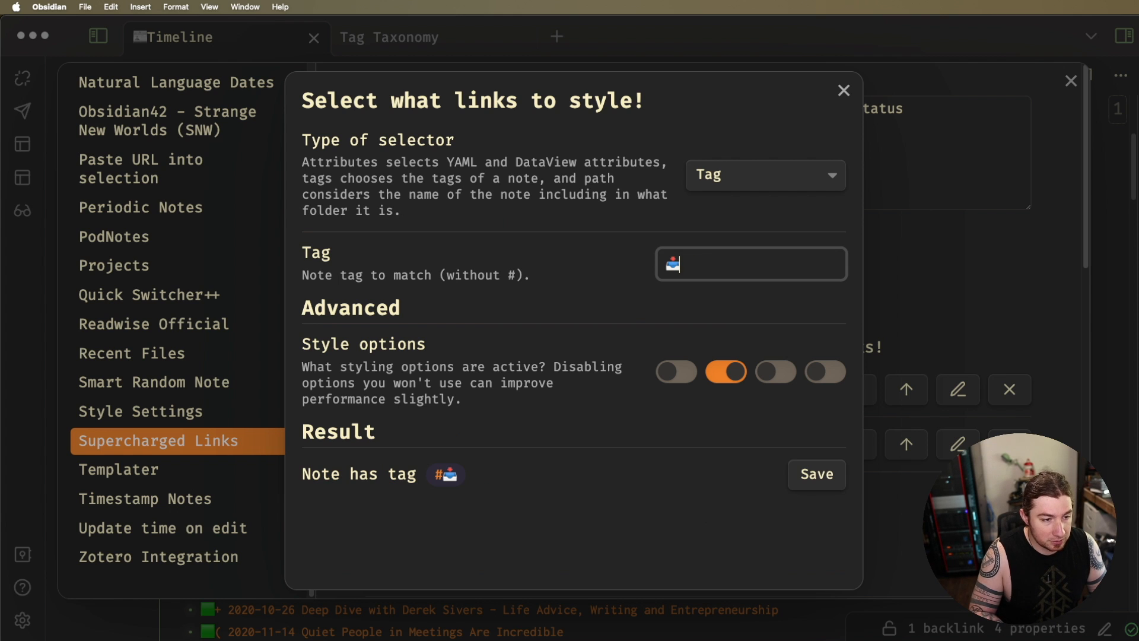
type("/🖼")
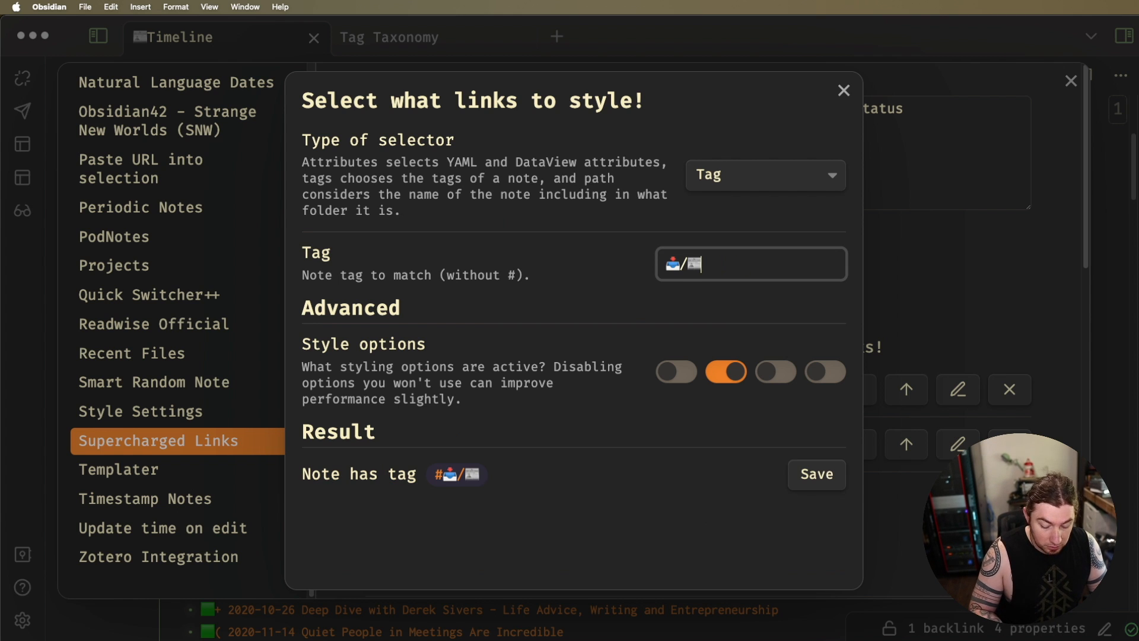
type("/,gd")
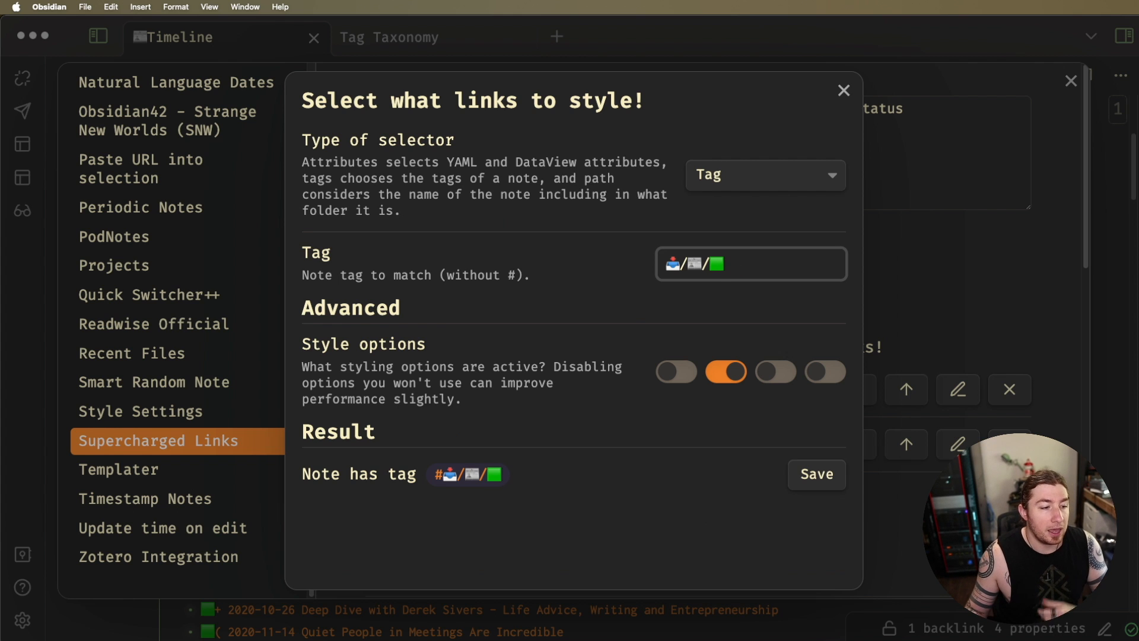
mouse_move(791, 441)
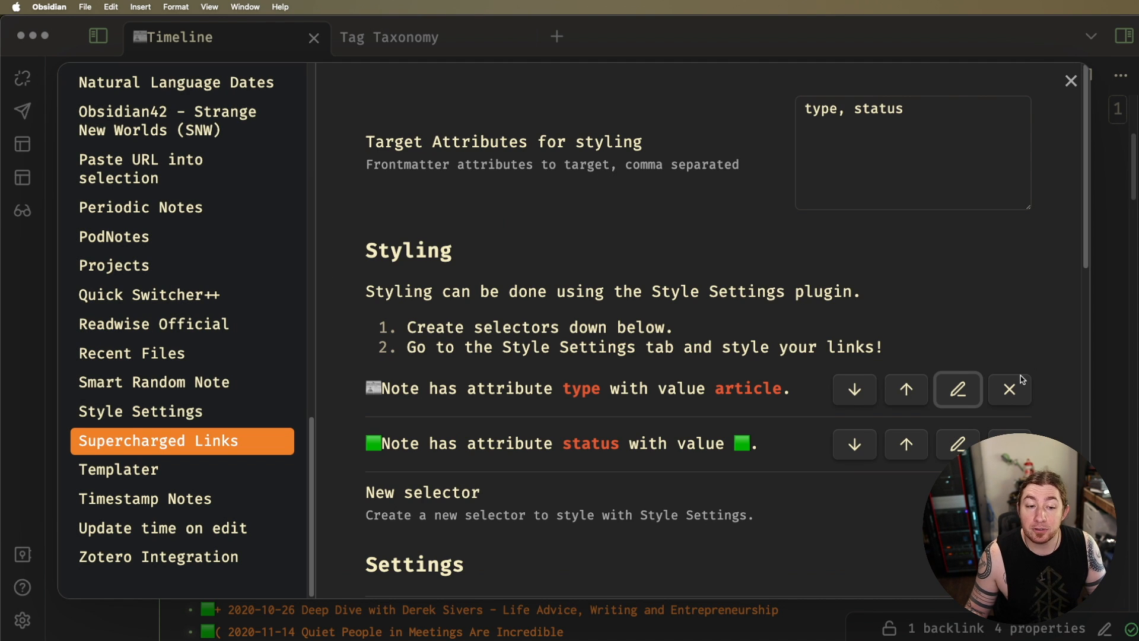
mouse_move(1008, 389)
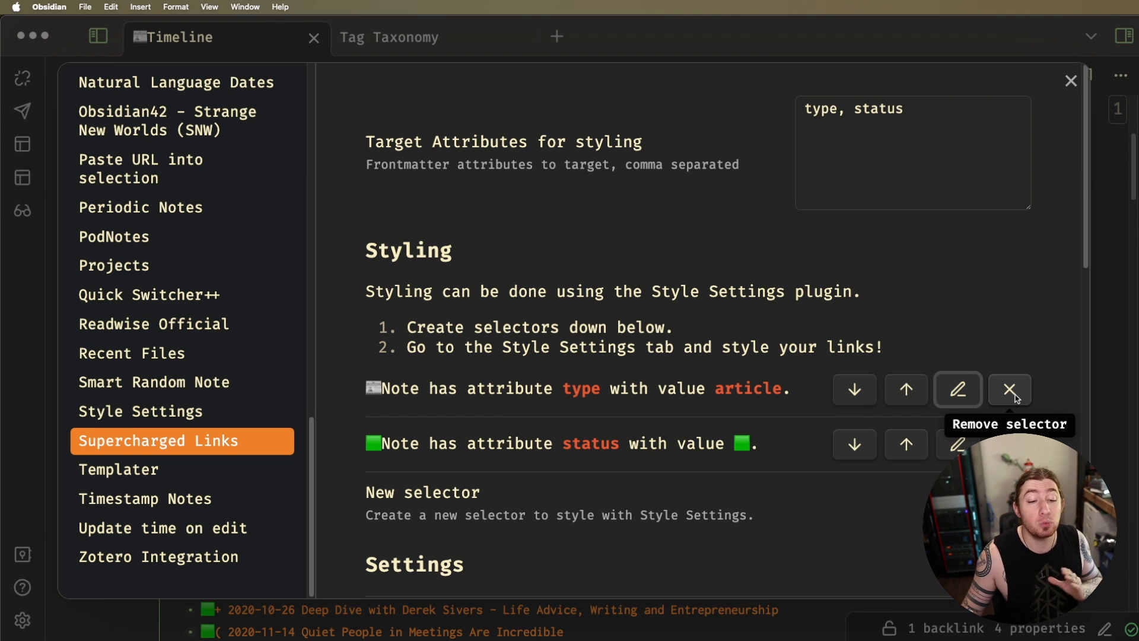
- Remove the type and status selectors from the Supercharged Links settings
left_click(1009, 389)
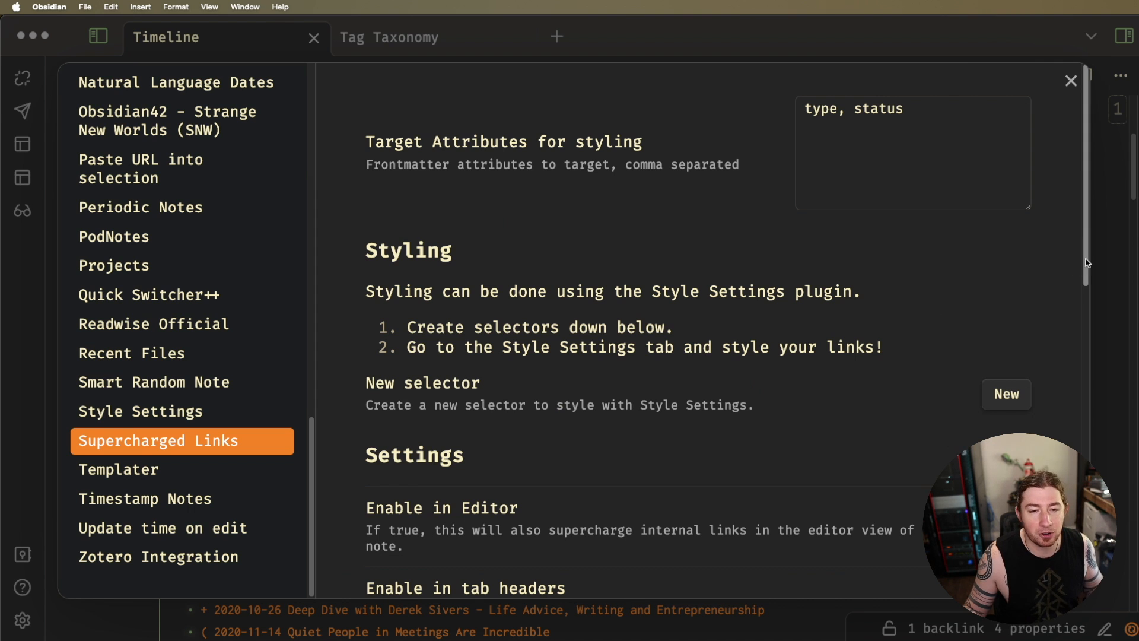
left_click(1070, 80)
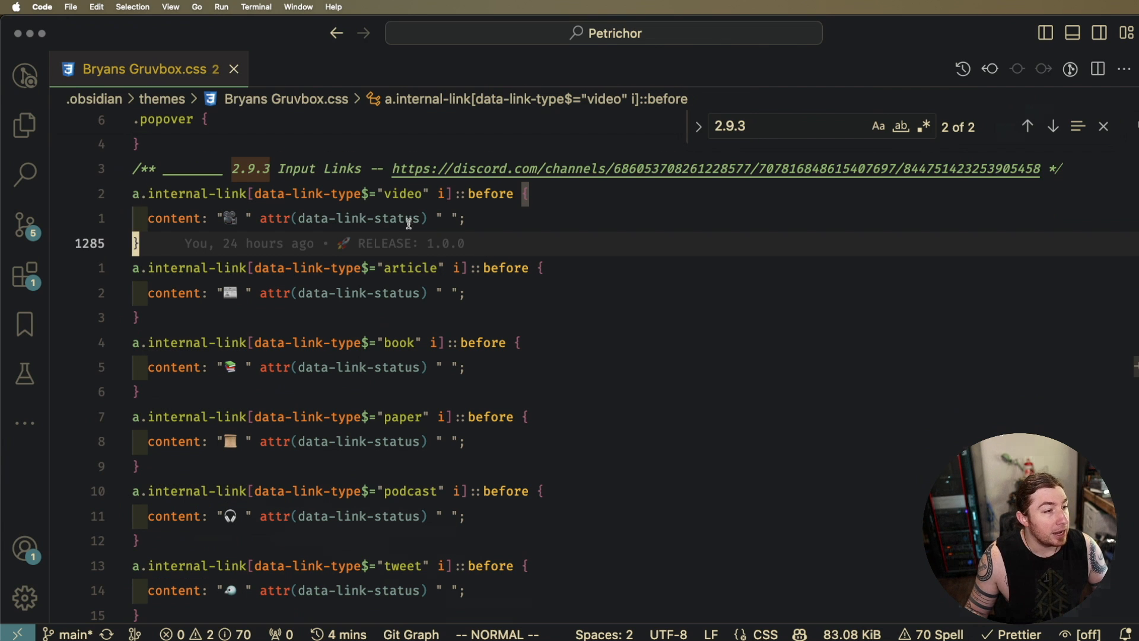
mouse_move(233, 232)
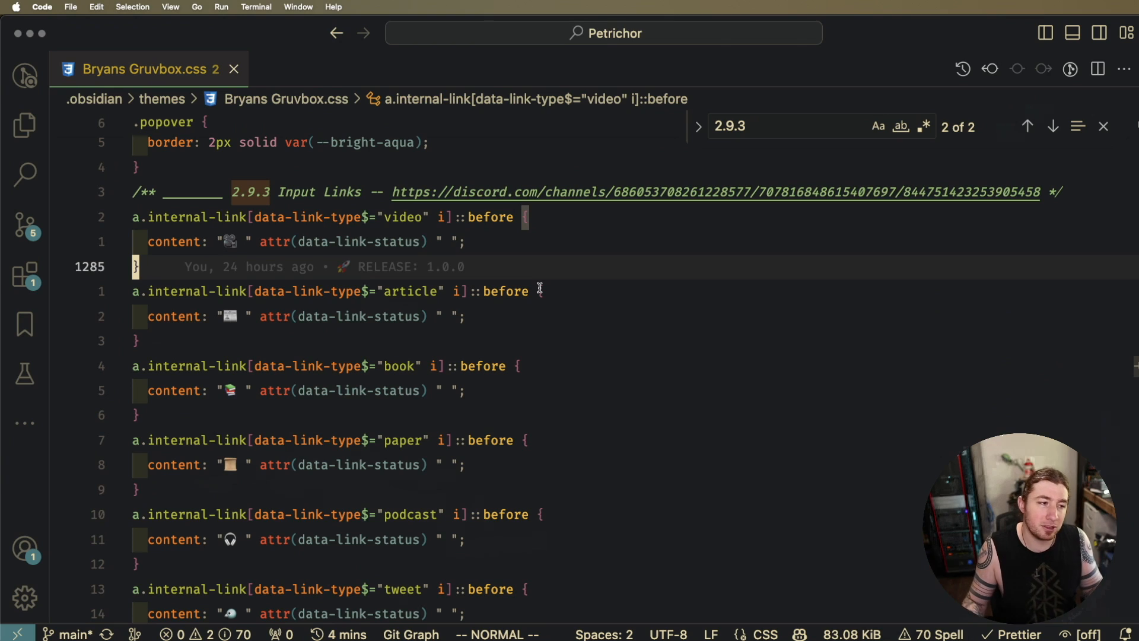
mouse_move(733, 232)
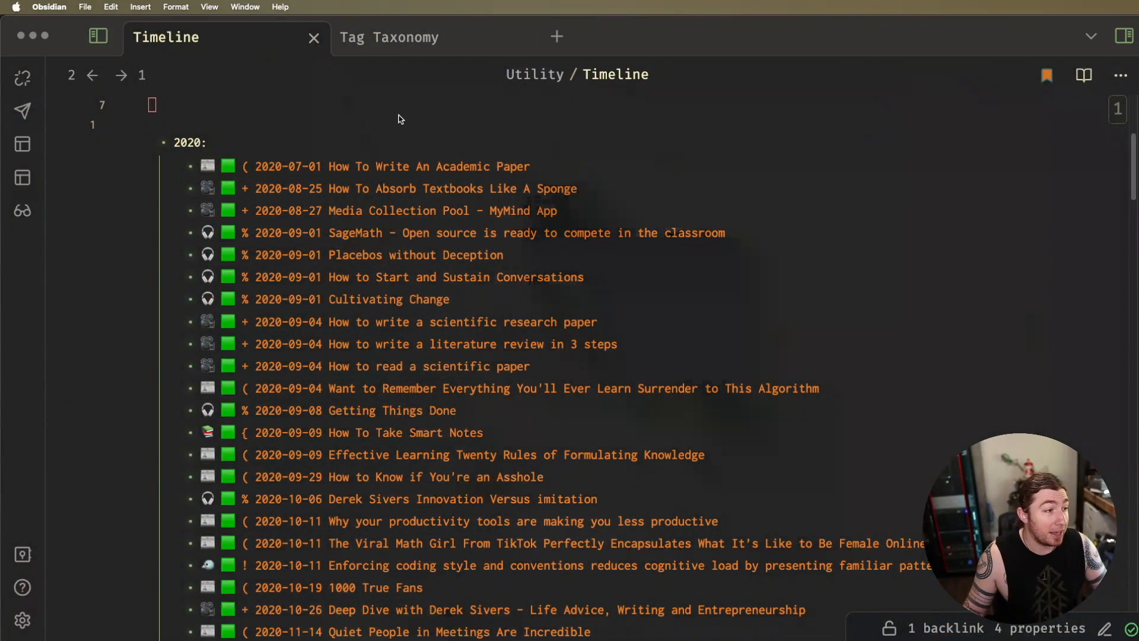
key("cmd+o")
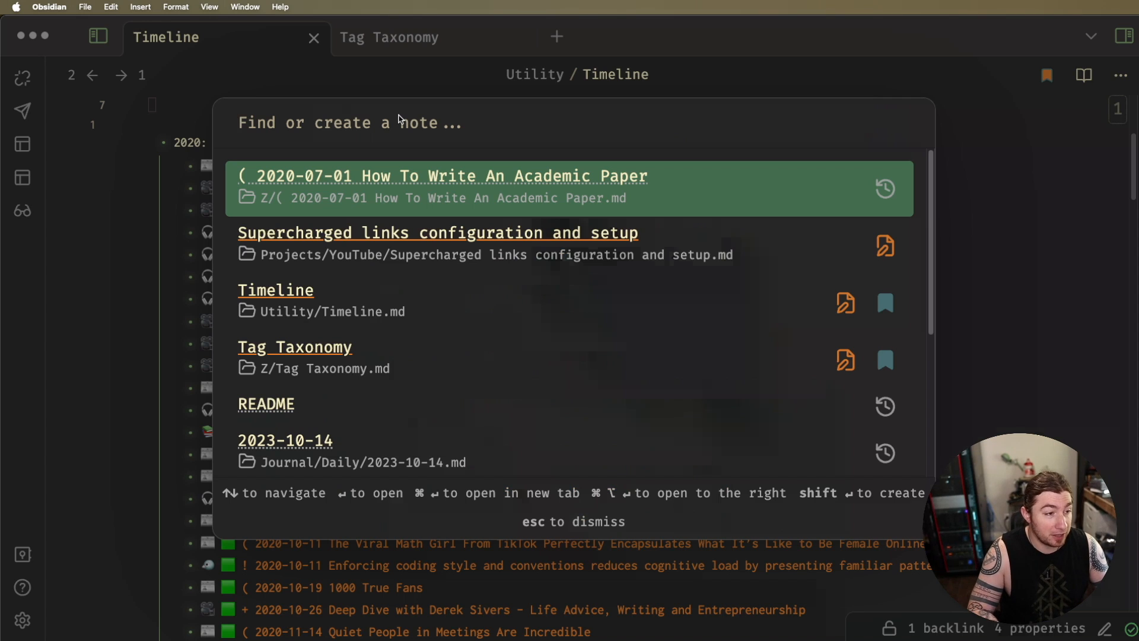
type("(")
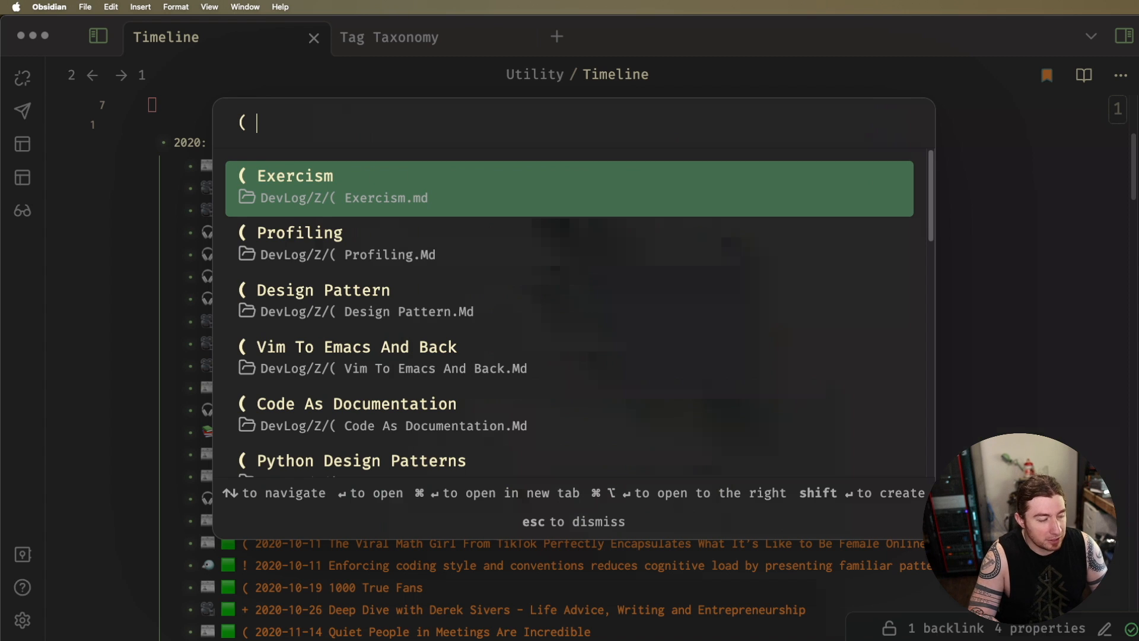
type("2020")
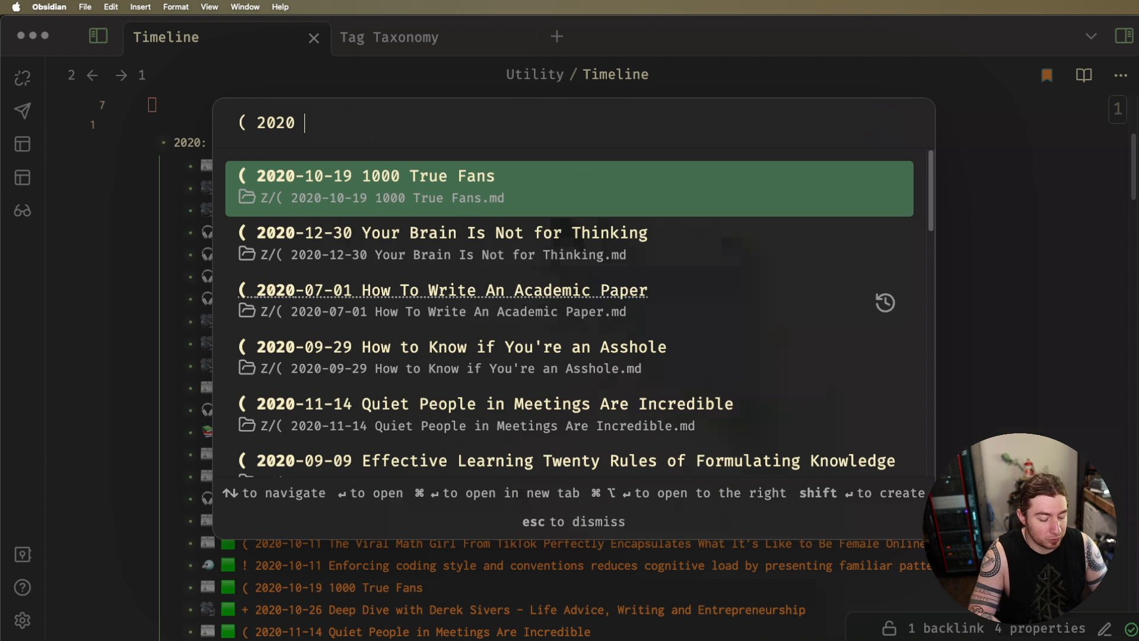
type("acad")
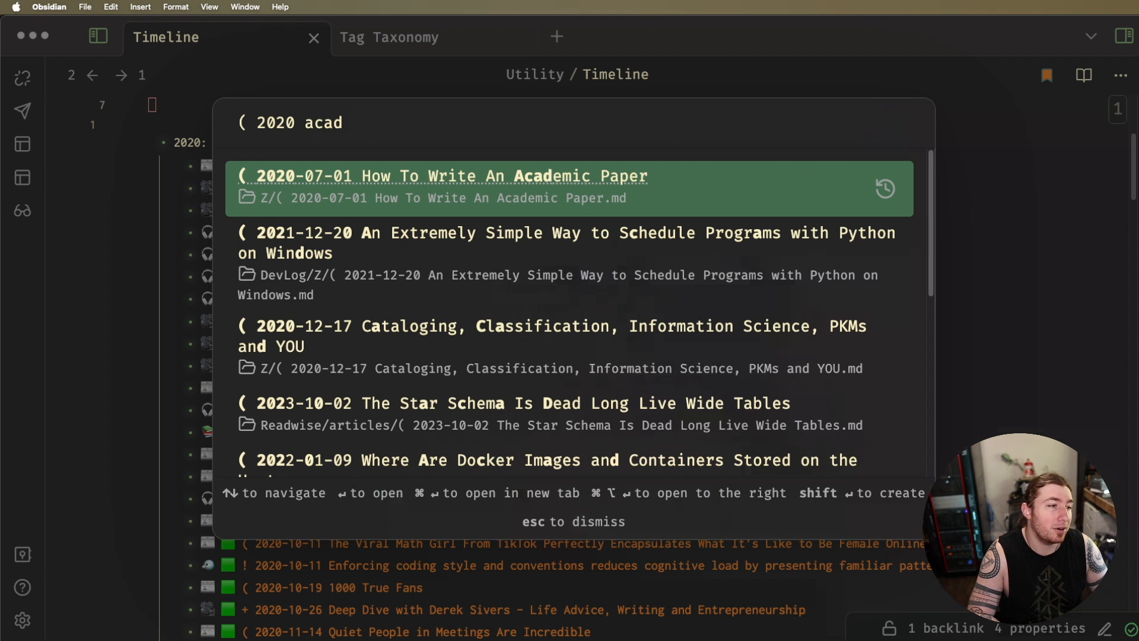
type("em")
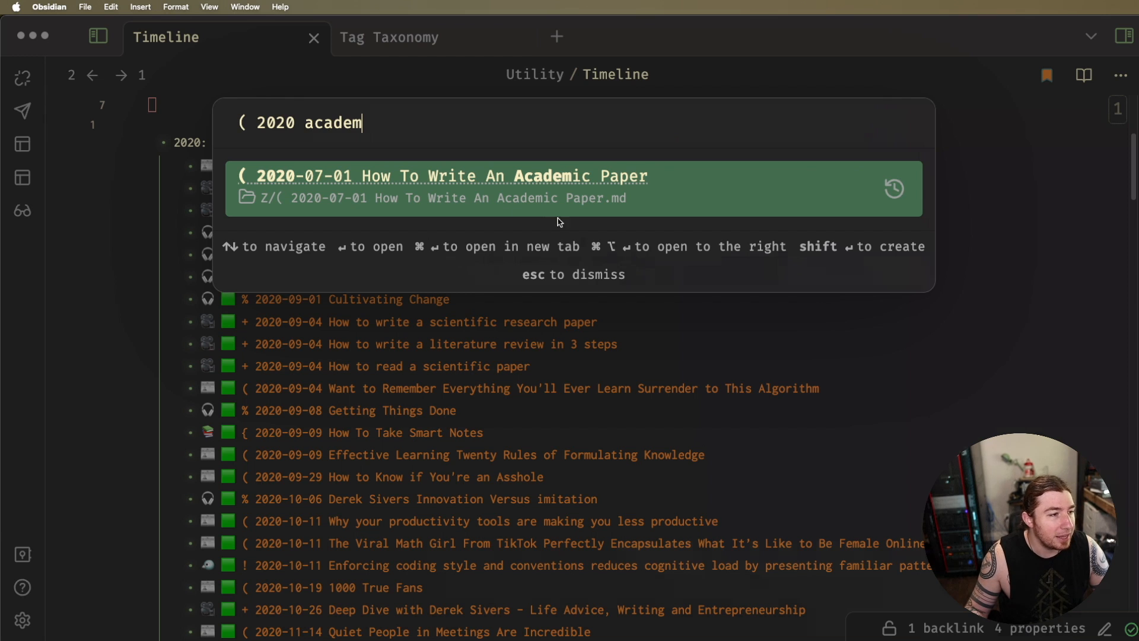
mouse_move(627, 186)
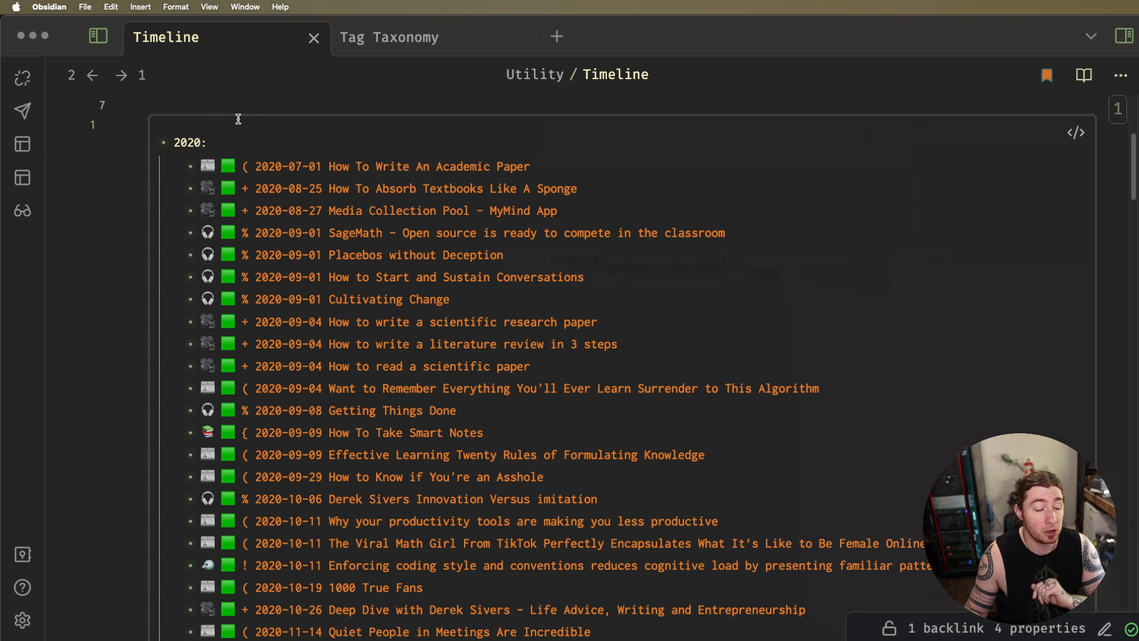
- Navigate the Timeline to 2023 and follow the Ultimate Guide to Tendon Training link
left_click(152, 105)
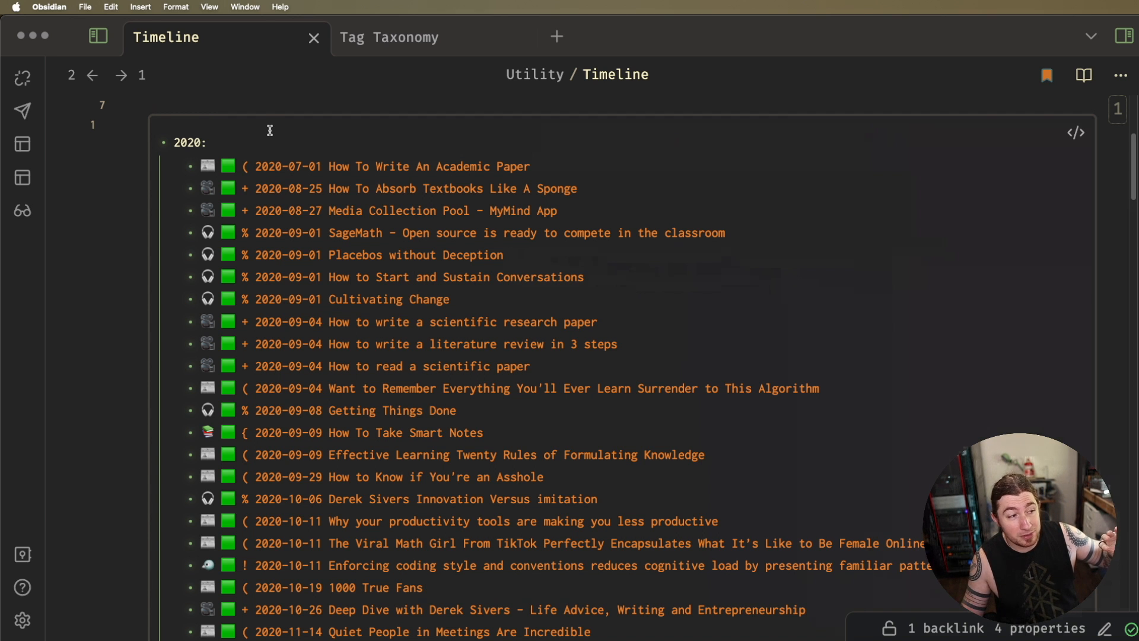
scroll("down", 3)
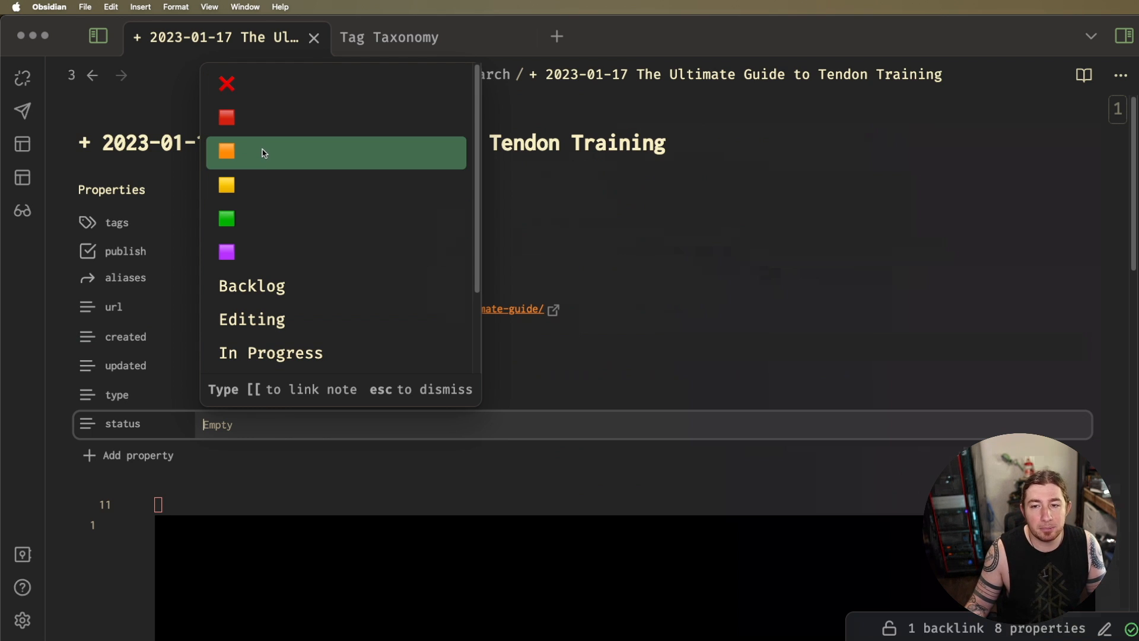
- Choose the orange square as the note's status and go back to Timeline
left_click(226, 150)
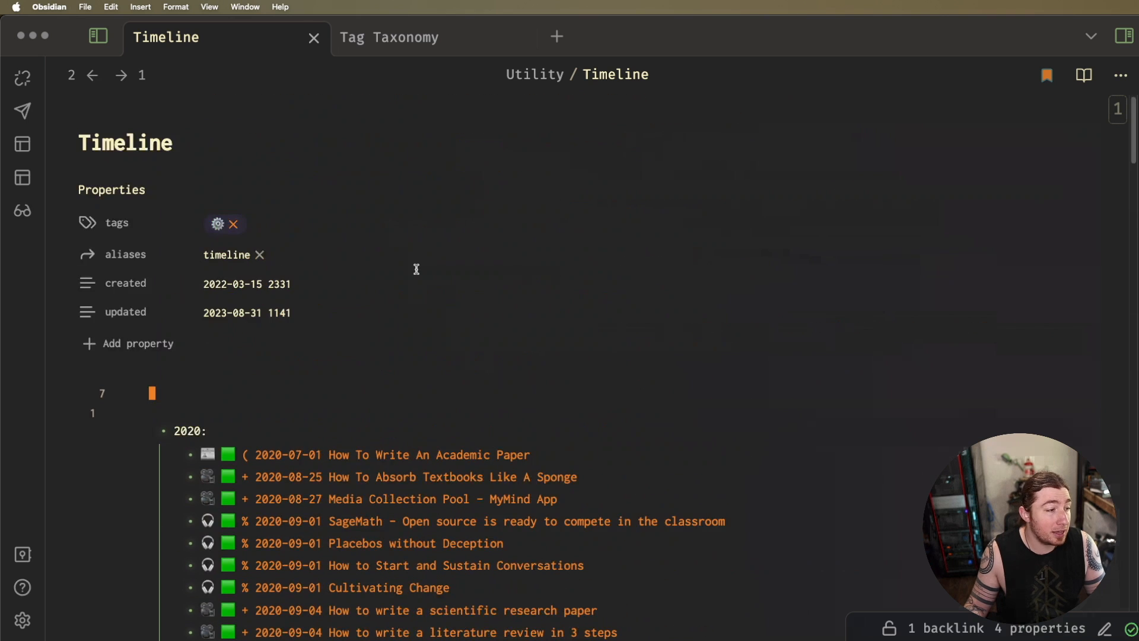
scroll("down", 3)
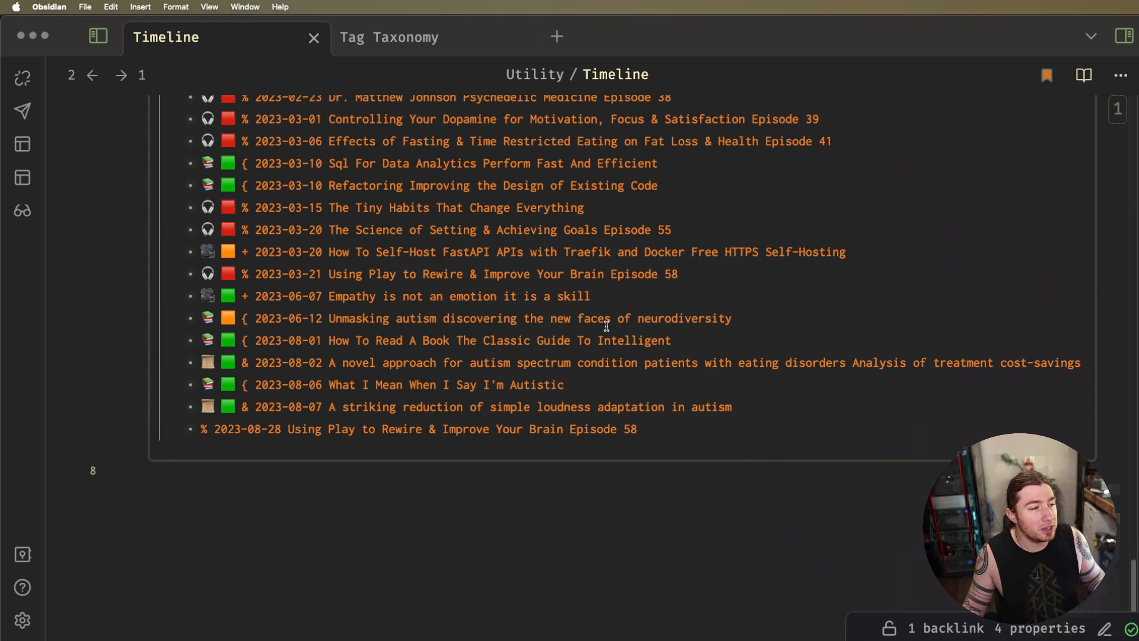
scroll("up", 3)
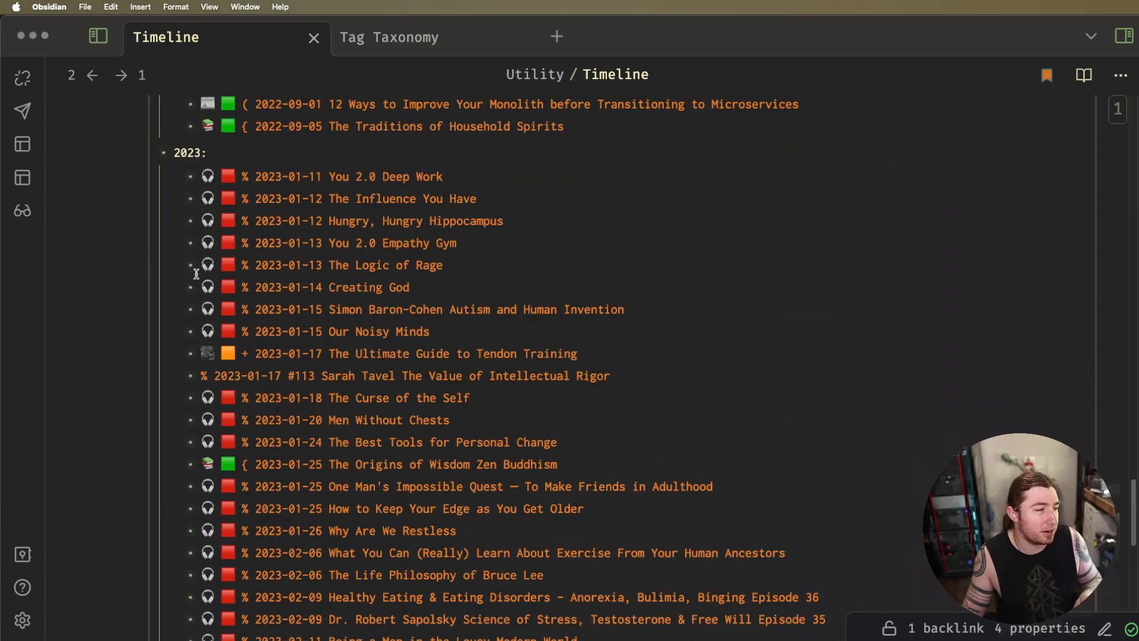
scroll("down", 3)
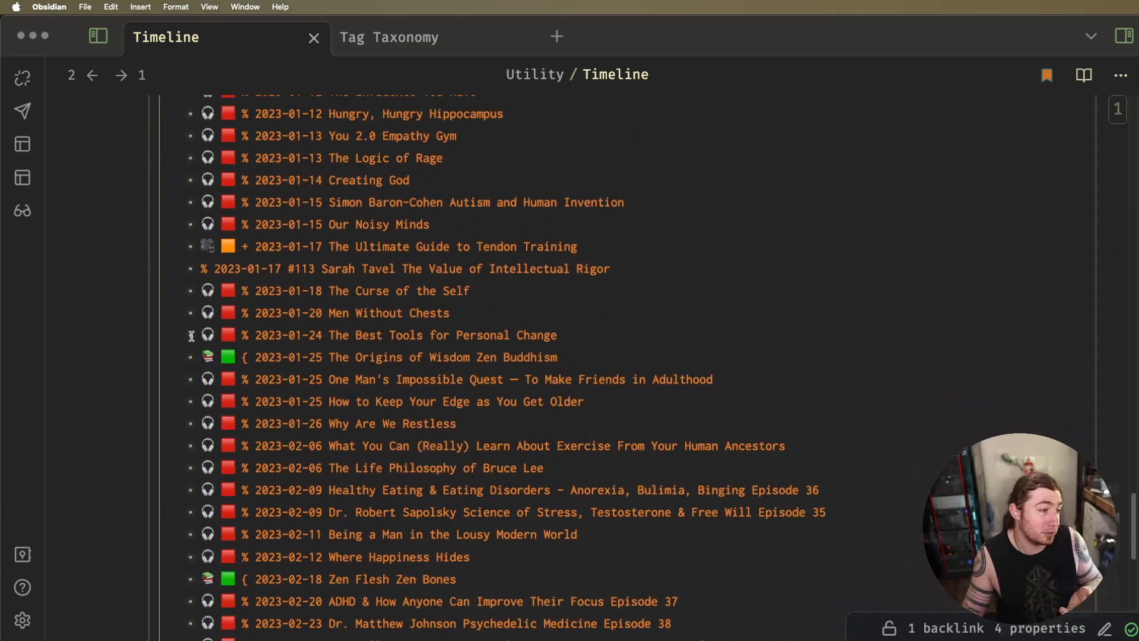